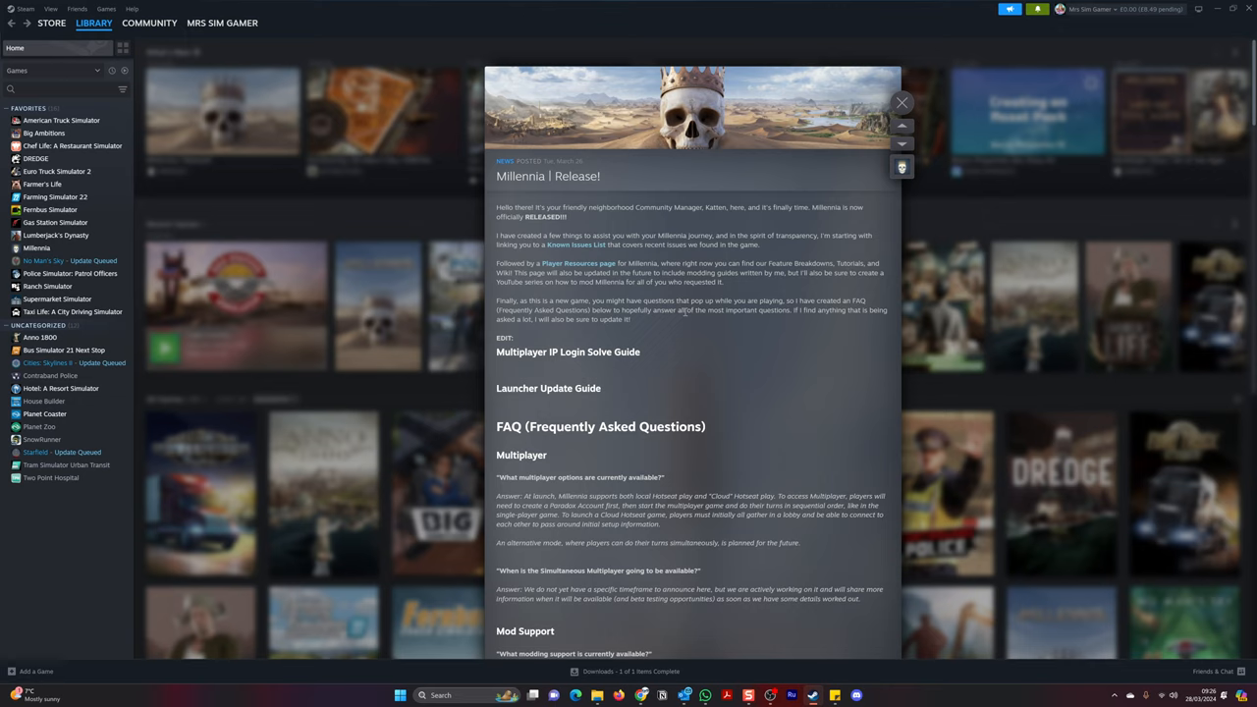
mouse_move(678, 318)
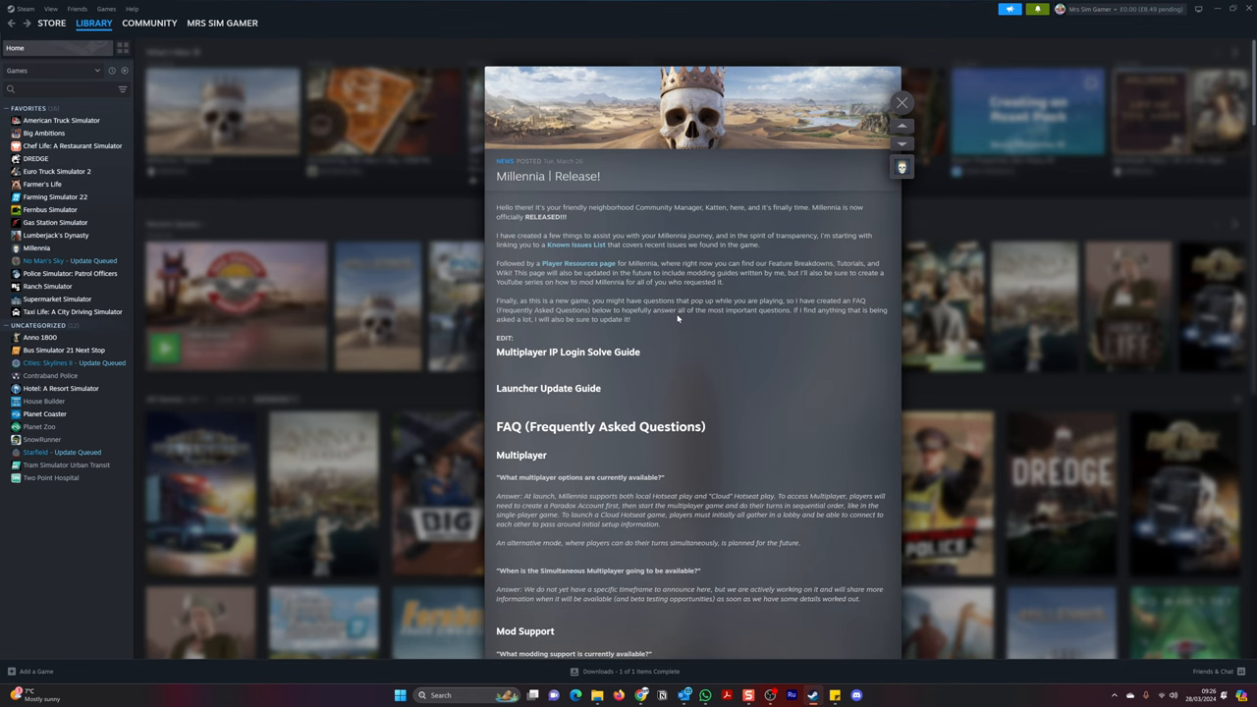
- Scroll through the Millennia release post and its FAQ until the store widget appears
scroll("down", 3)
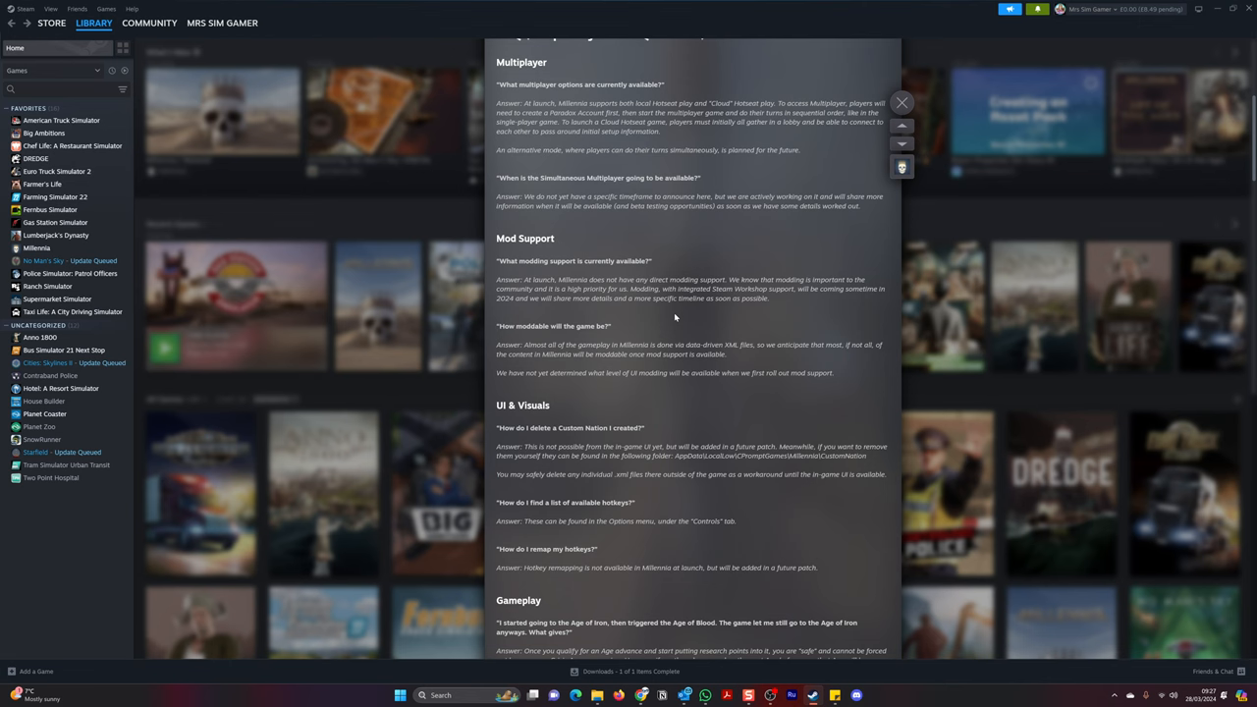
scroll("down", 3)
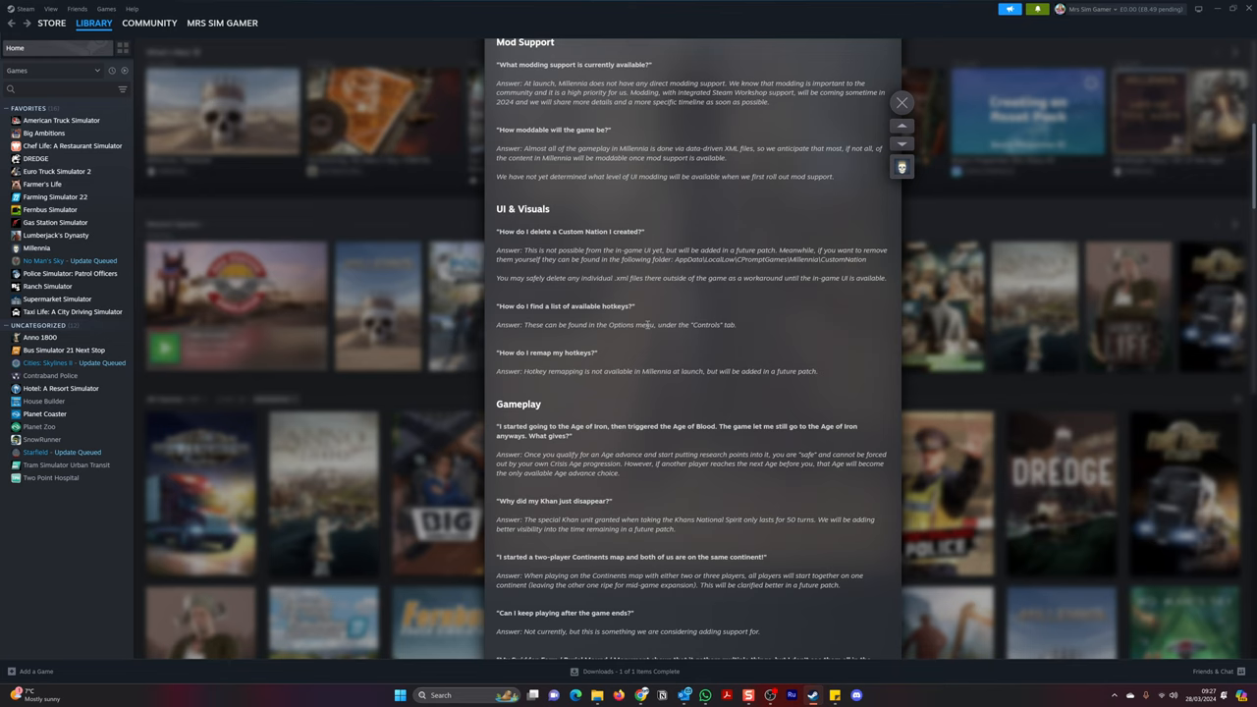
scroll("down", 3)
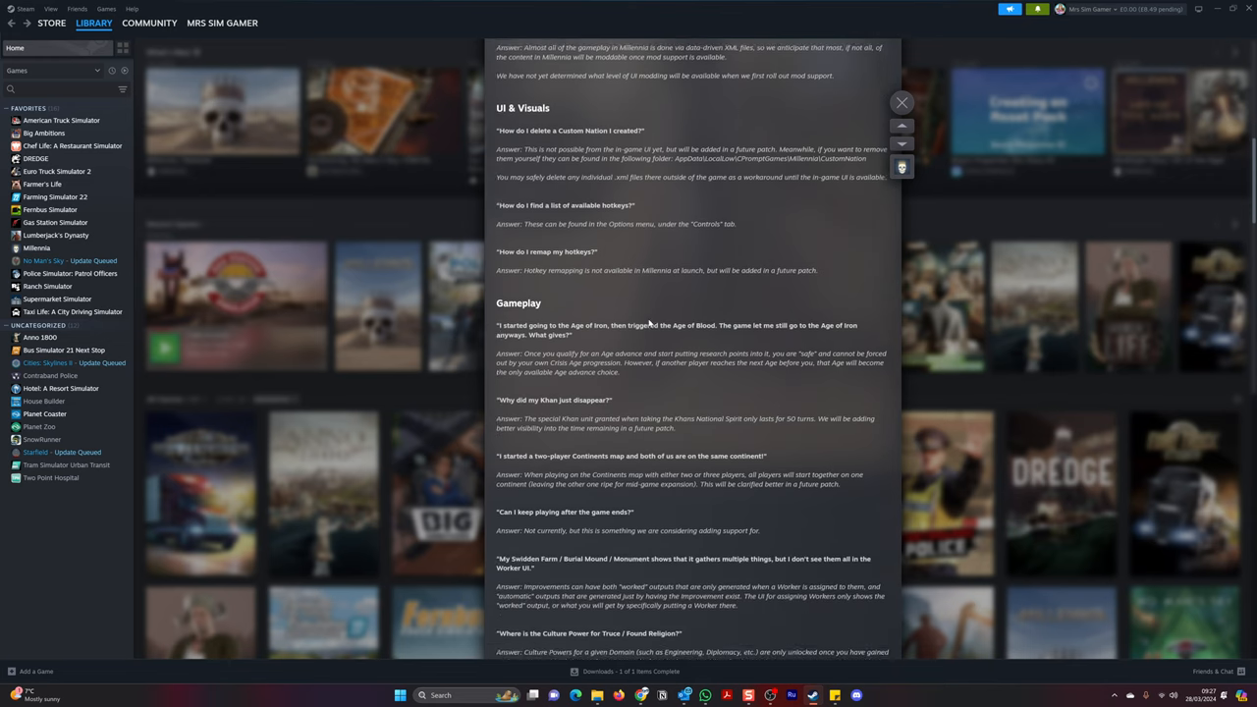
scroll("down", 3)
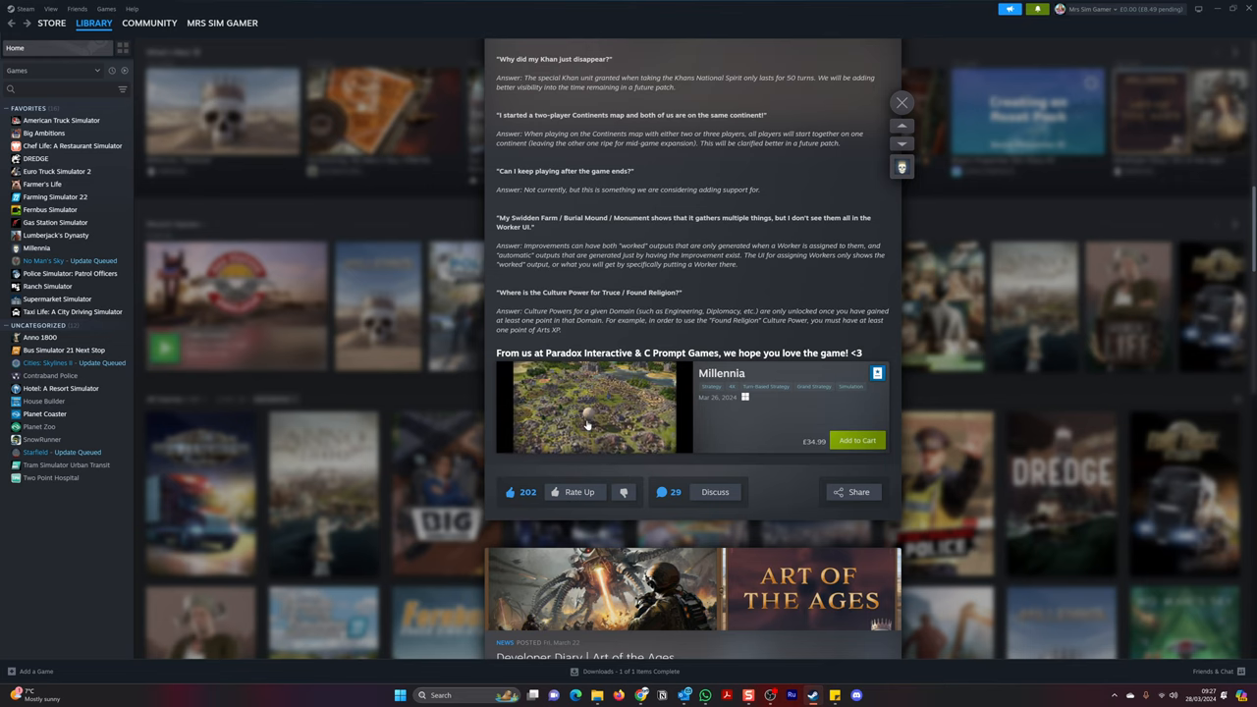
- Open Millennia's store page from the announcement and view the research, world map, hex tile and river screenshots
left_click(723, 373)
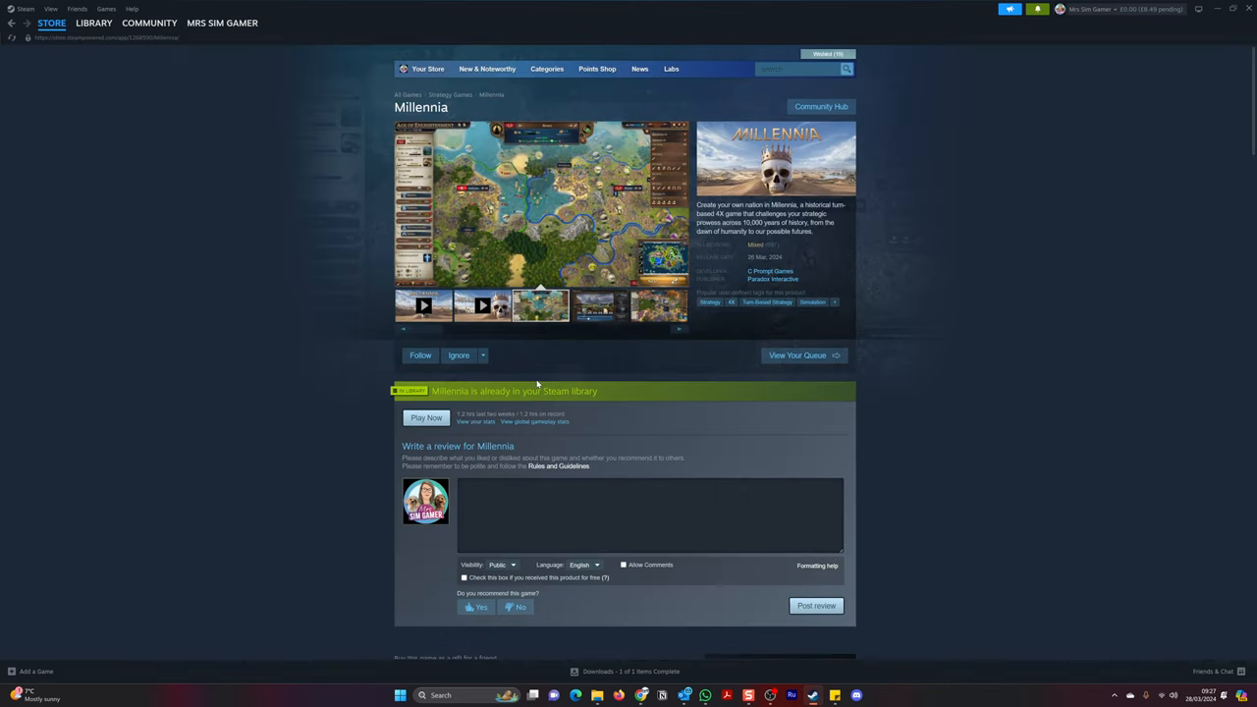
mouse_move(309, 379)
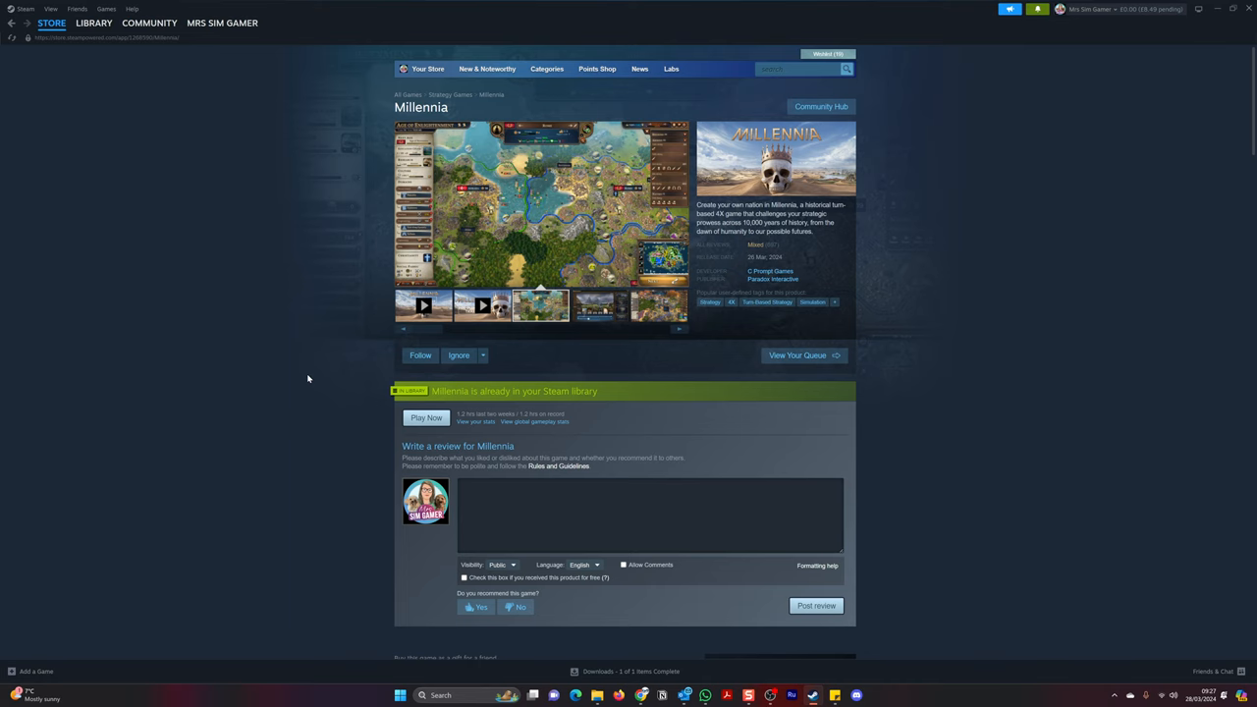
left_click(599, 307)
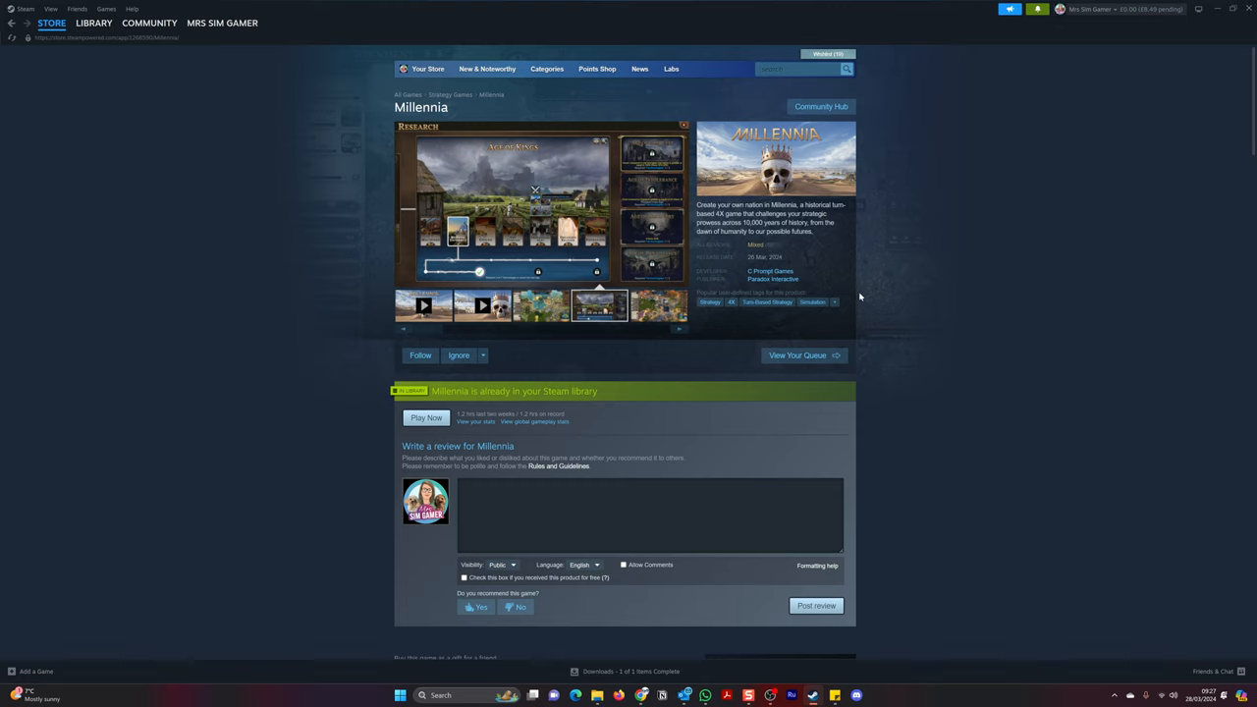
left_click(659, 306)
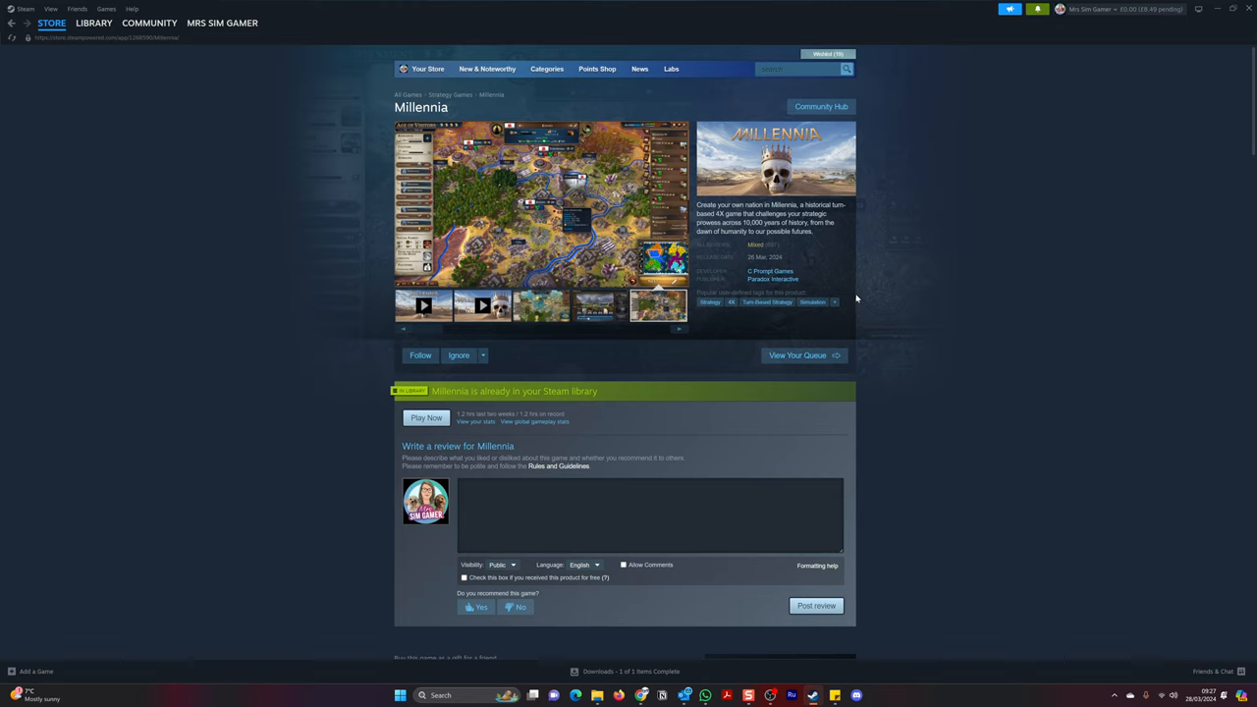
left_click(422, 307)
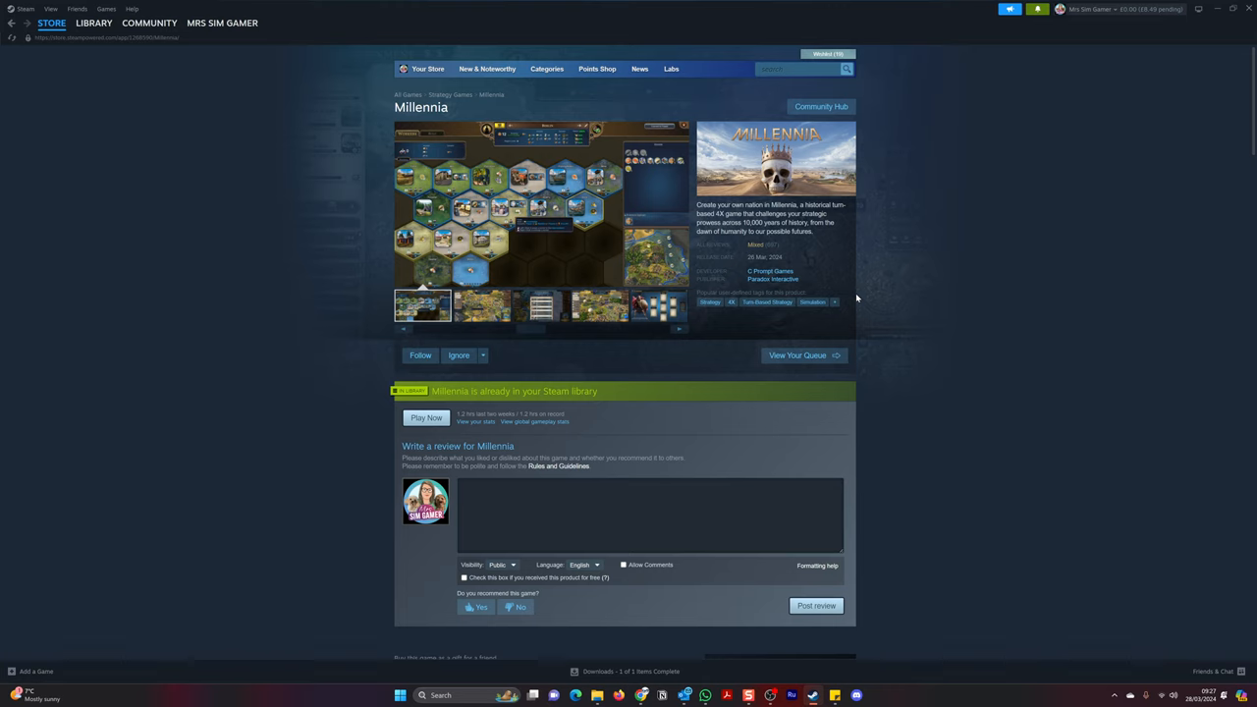
left_click(481, 306)
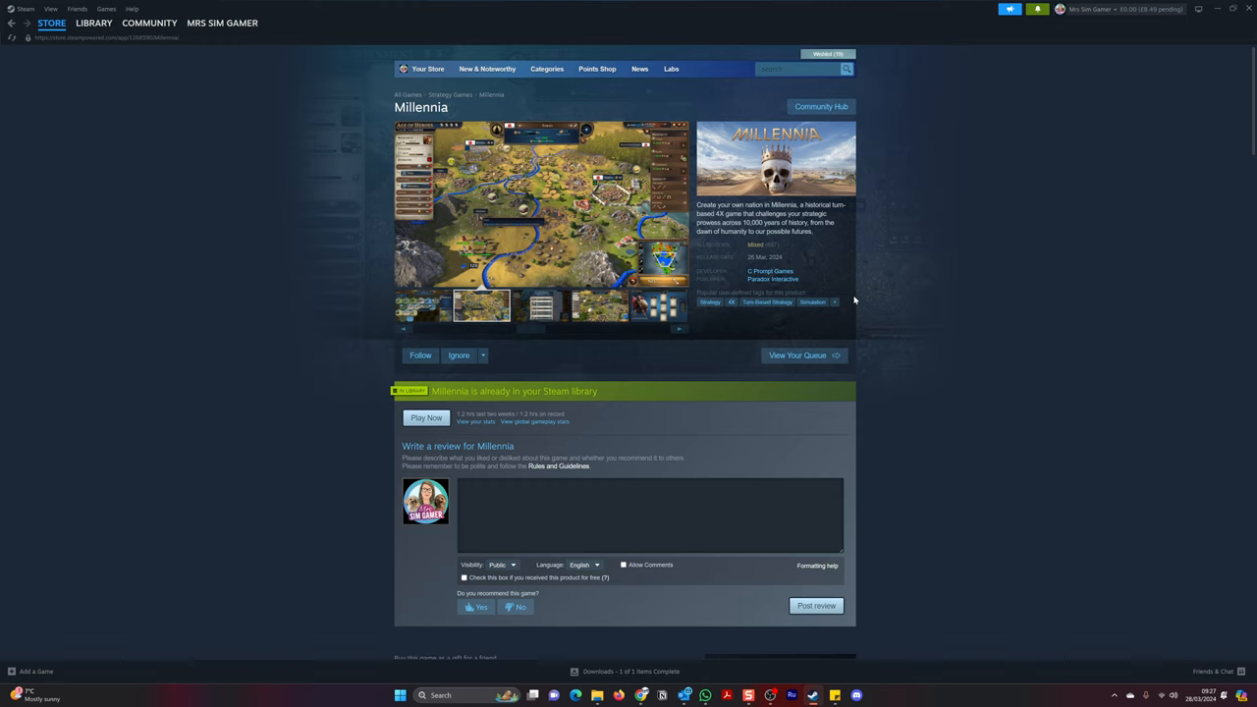
- View the national spirits, map, city overview and battle screenshots in the media gallery
left_click(540, 306)
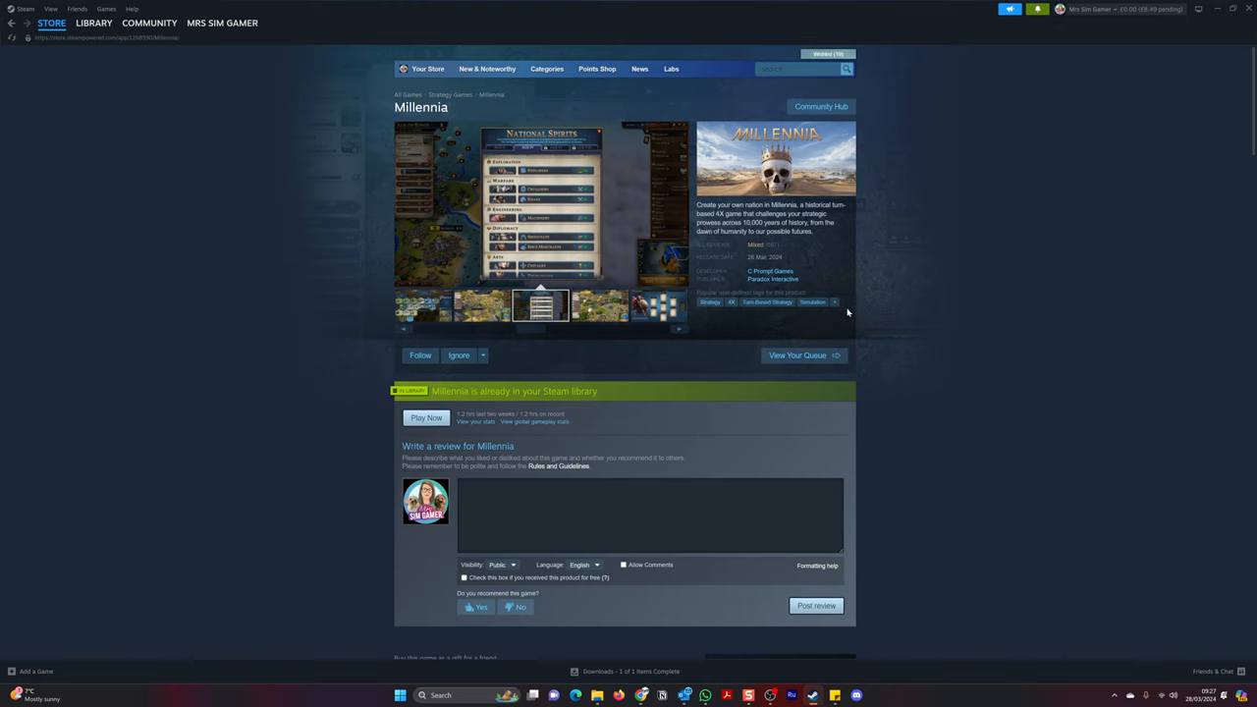
left_click(599, 304)
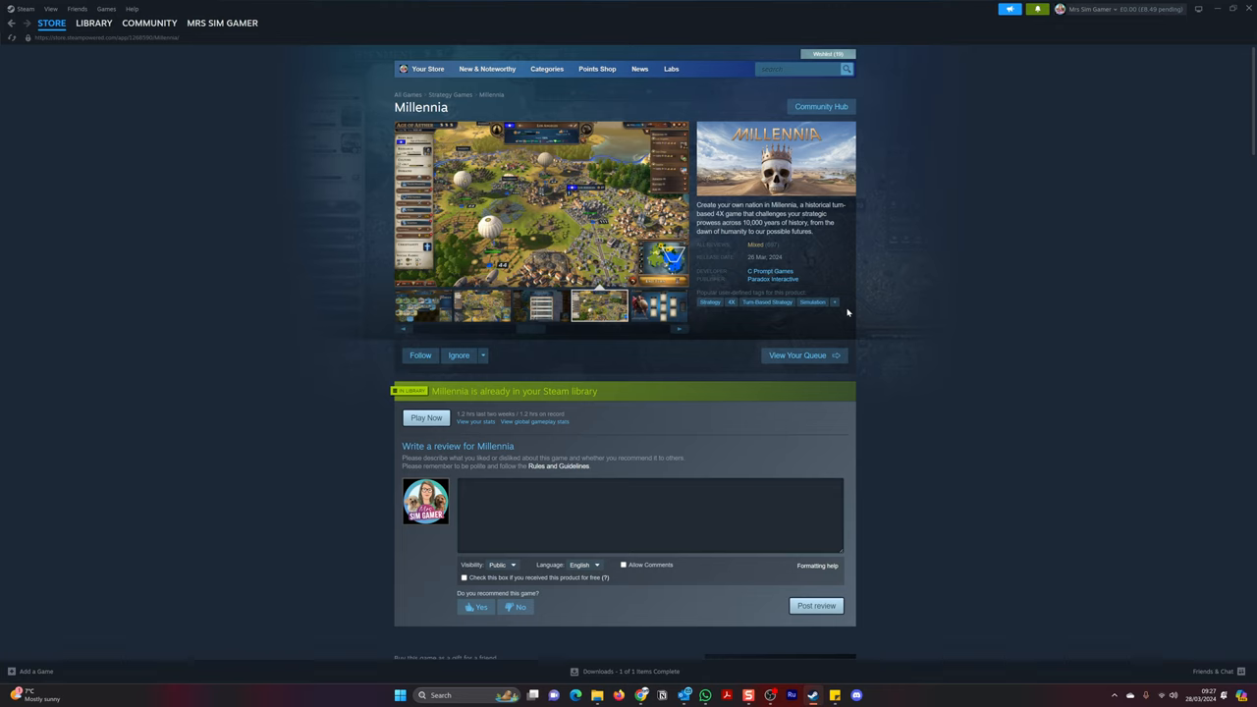
left_click(658, 307)
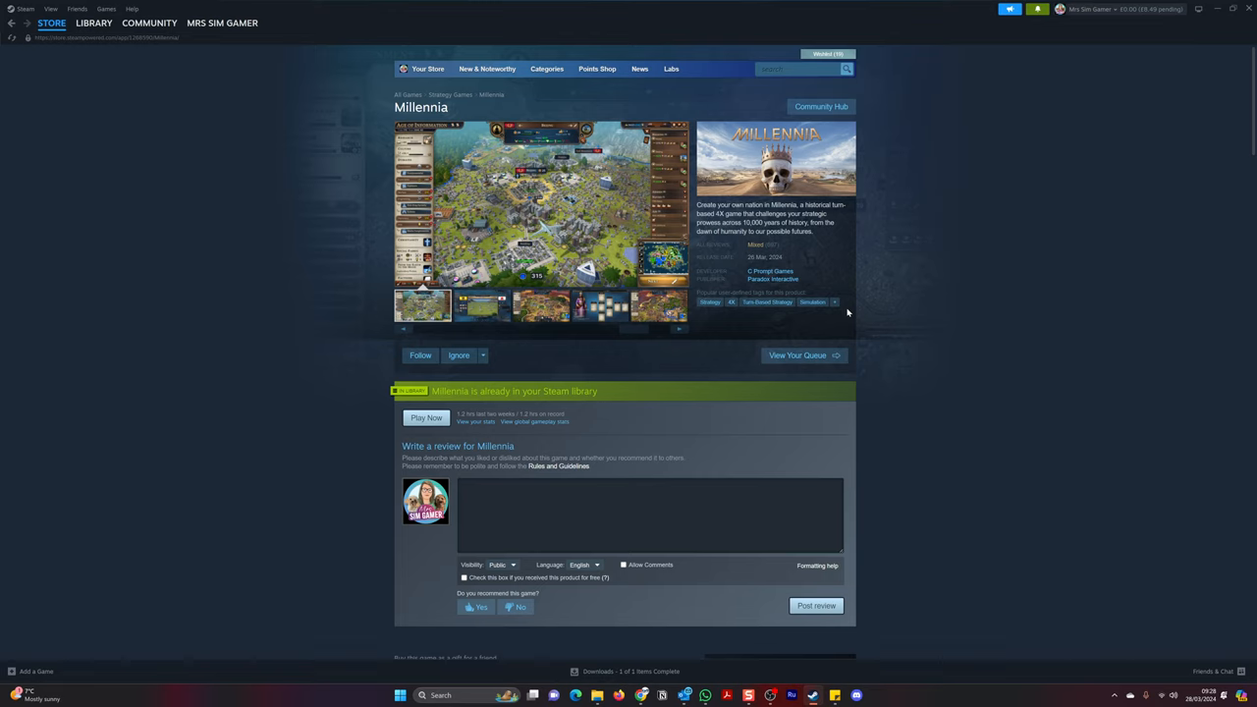
left_click(482, 307)
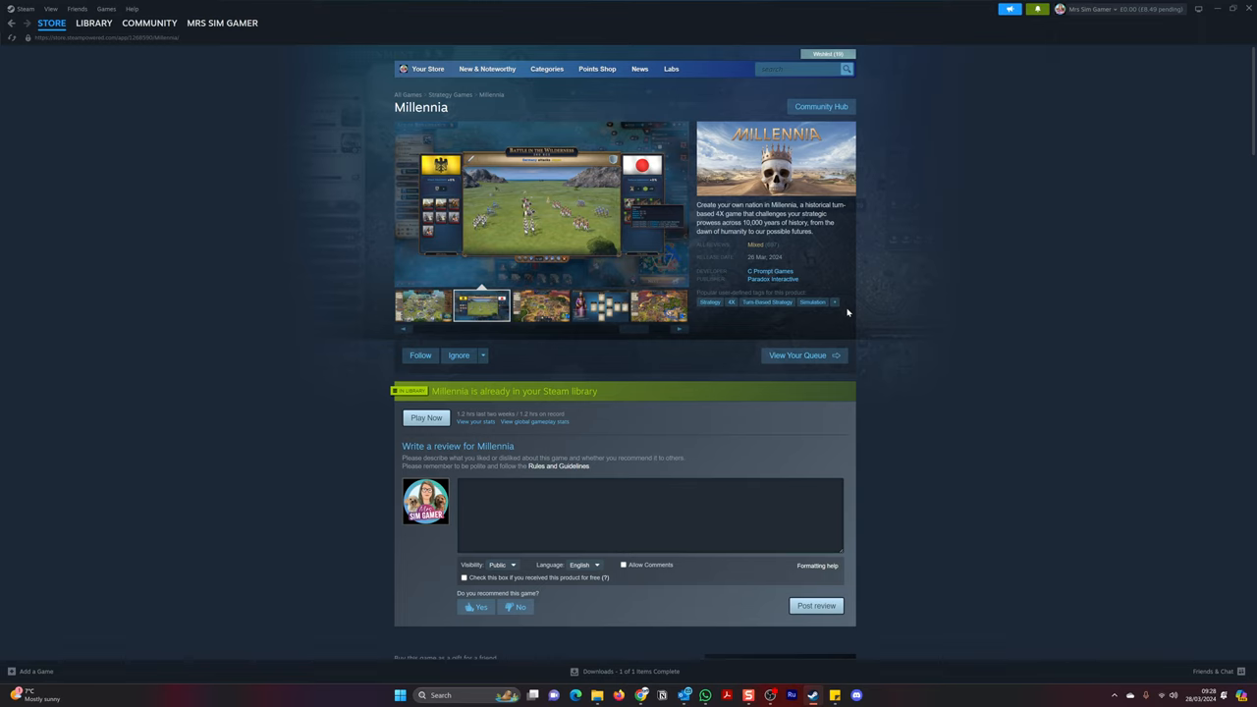
scroll("down", 3)
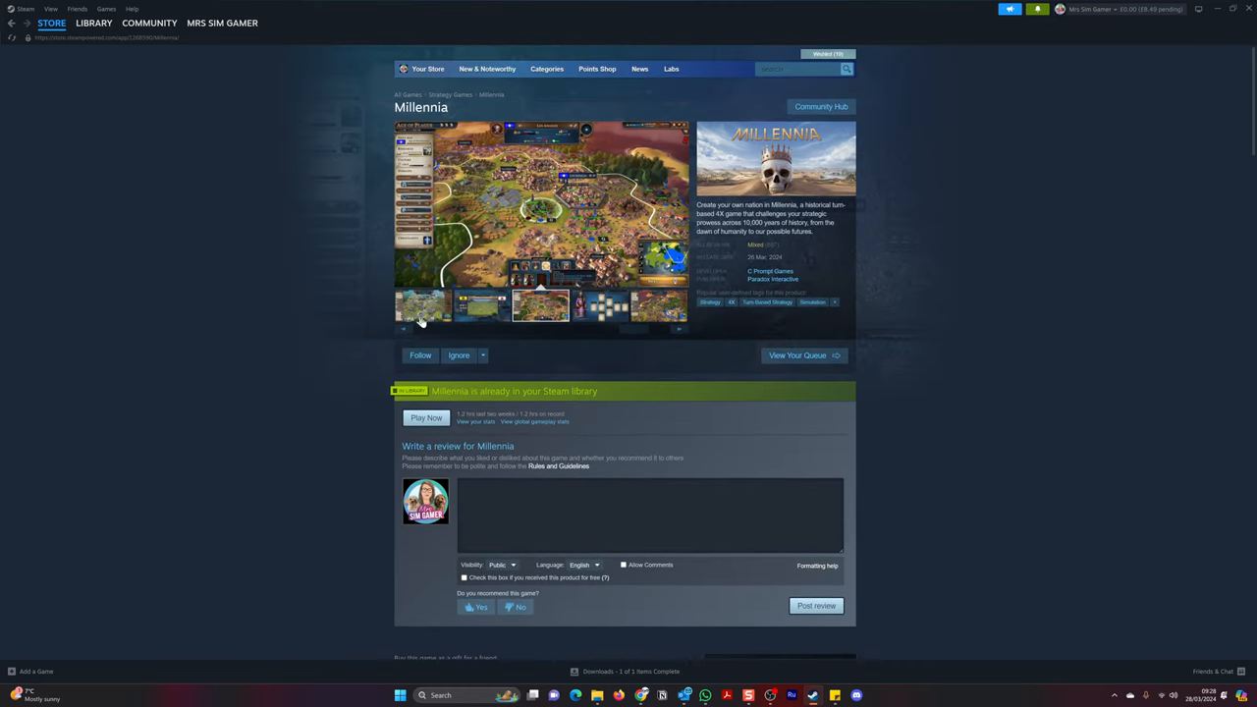
- Watch Millennia's gameplay footage full-screen and return to the store page
left_click(404, 330)
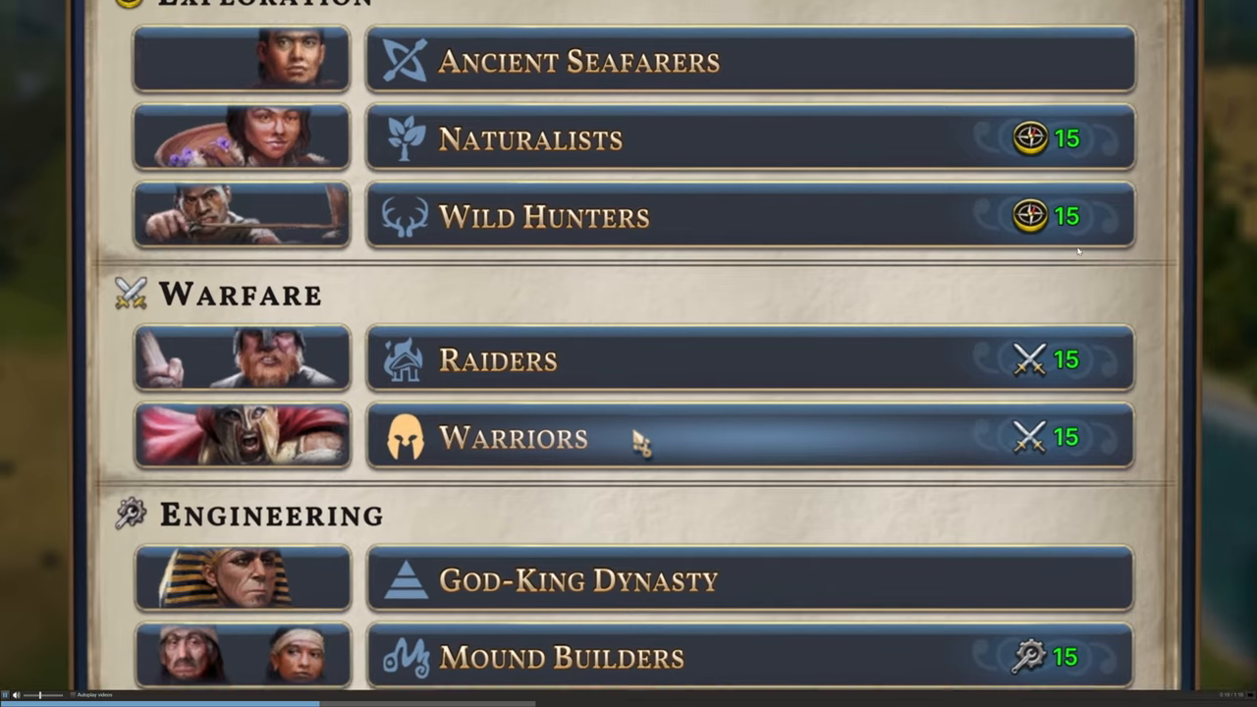
scroll("up", 3)
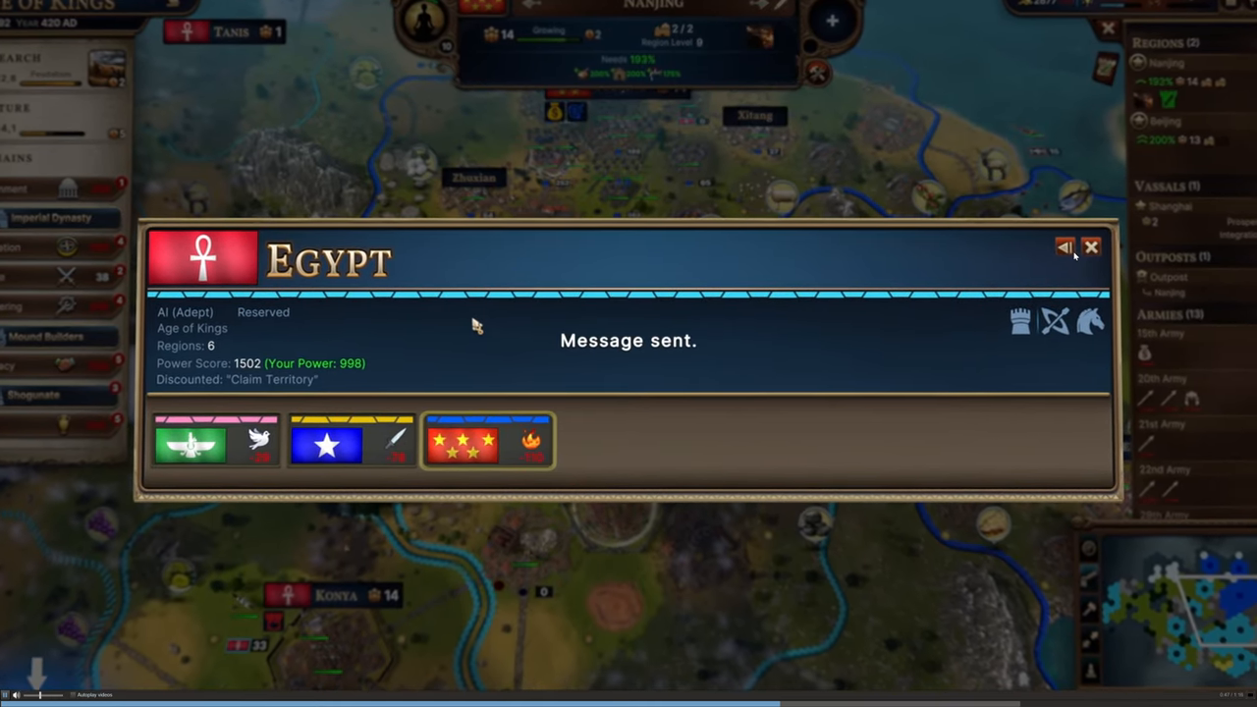
left_click(1090, 247)
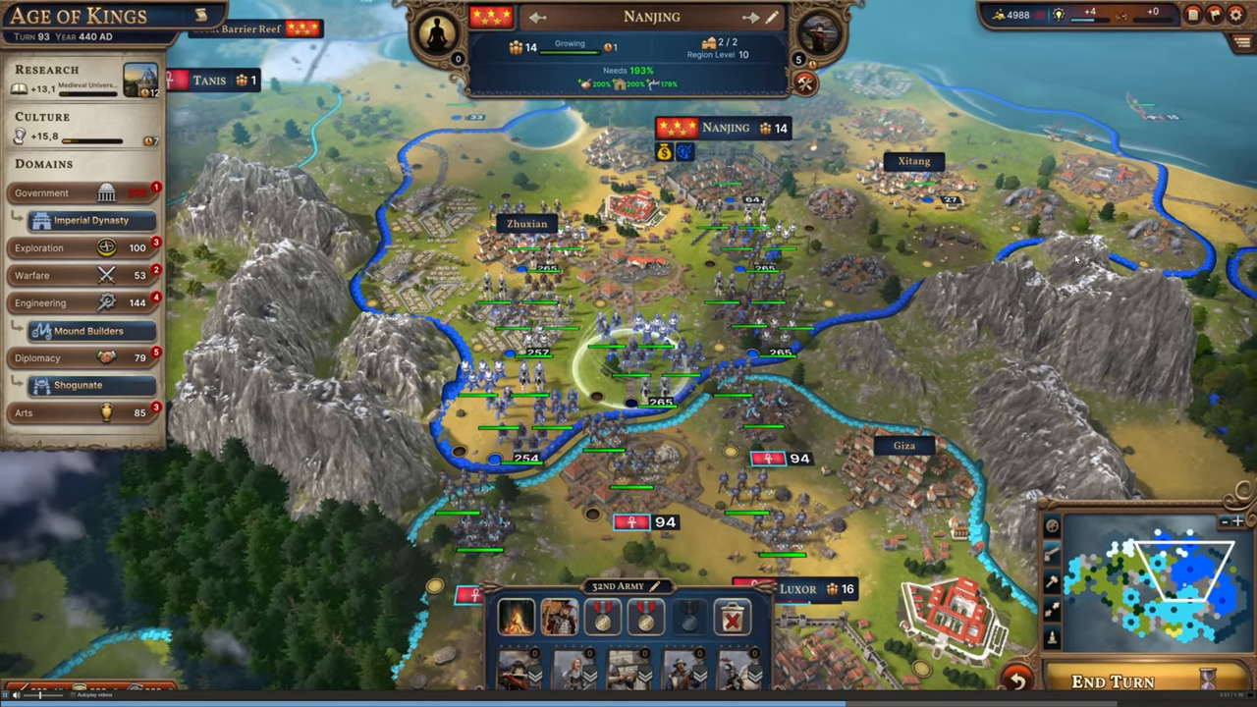
left_click(47, 69)
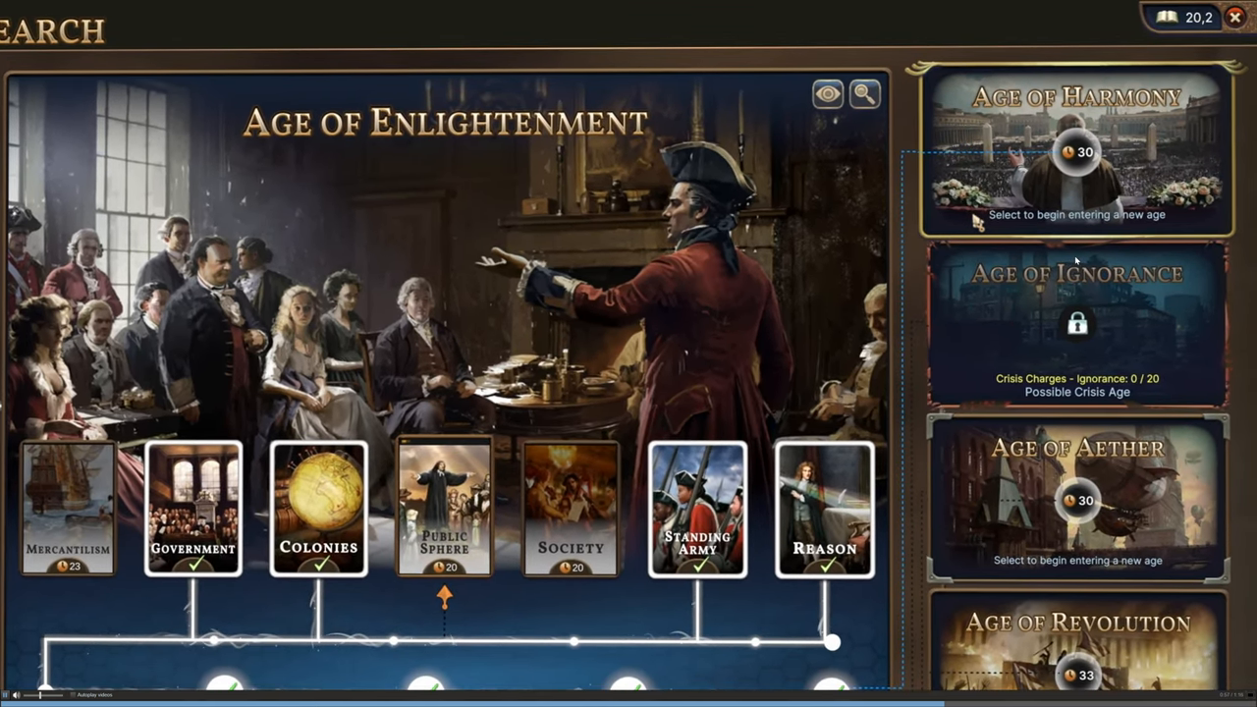
left_click(1077, 149)
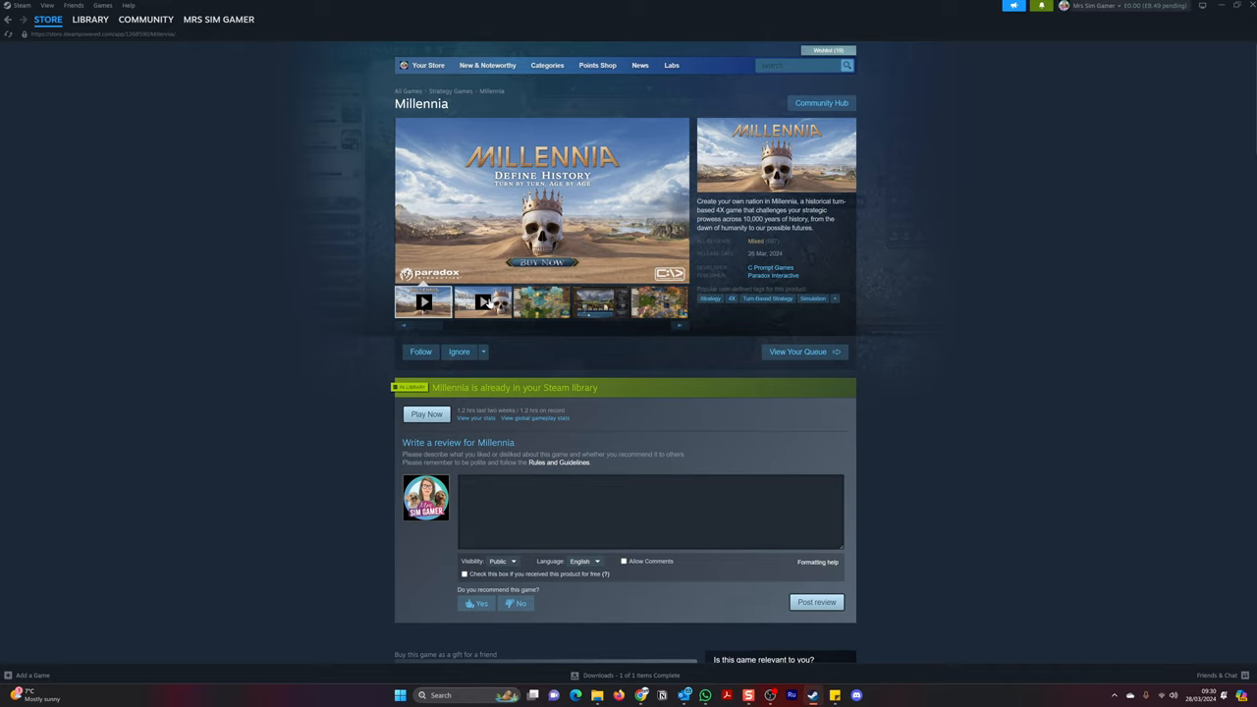
- Play the Millennia trailer full-screen from the media viewer
left_click(483, 302)
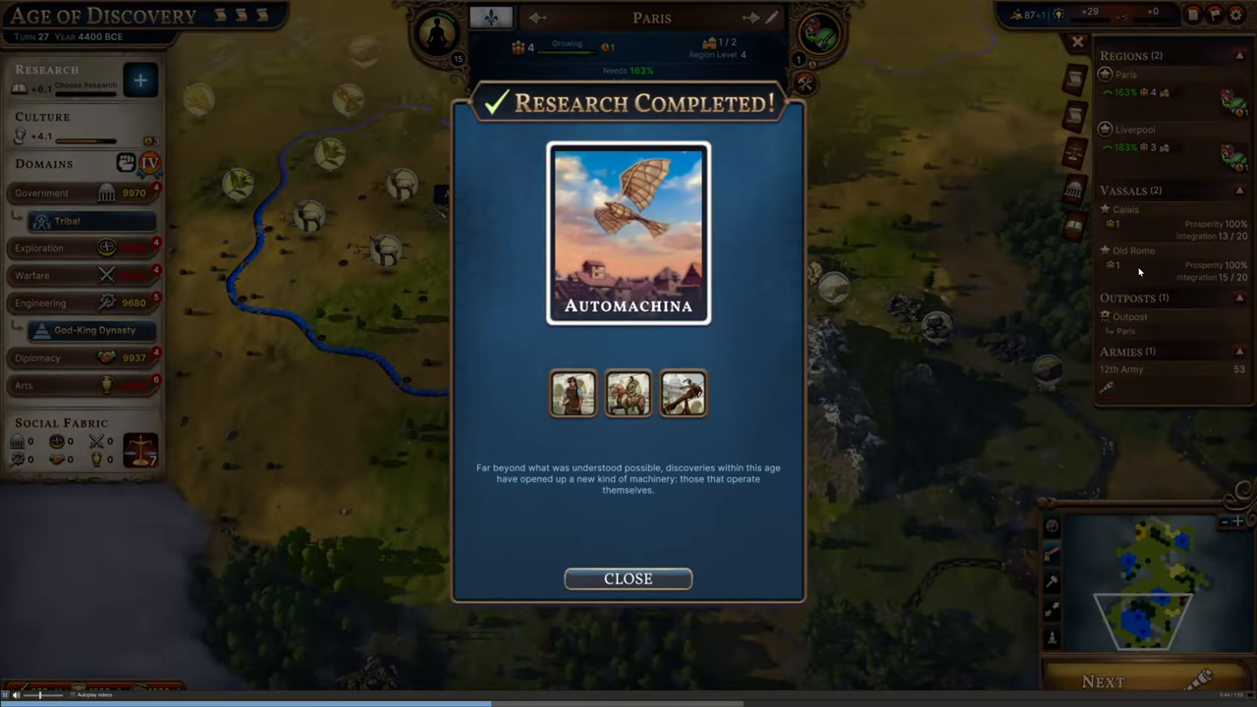
- Watch the Millennia trailer in full-screen playback
left_click(629, 578)
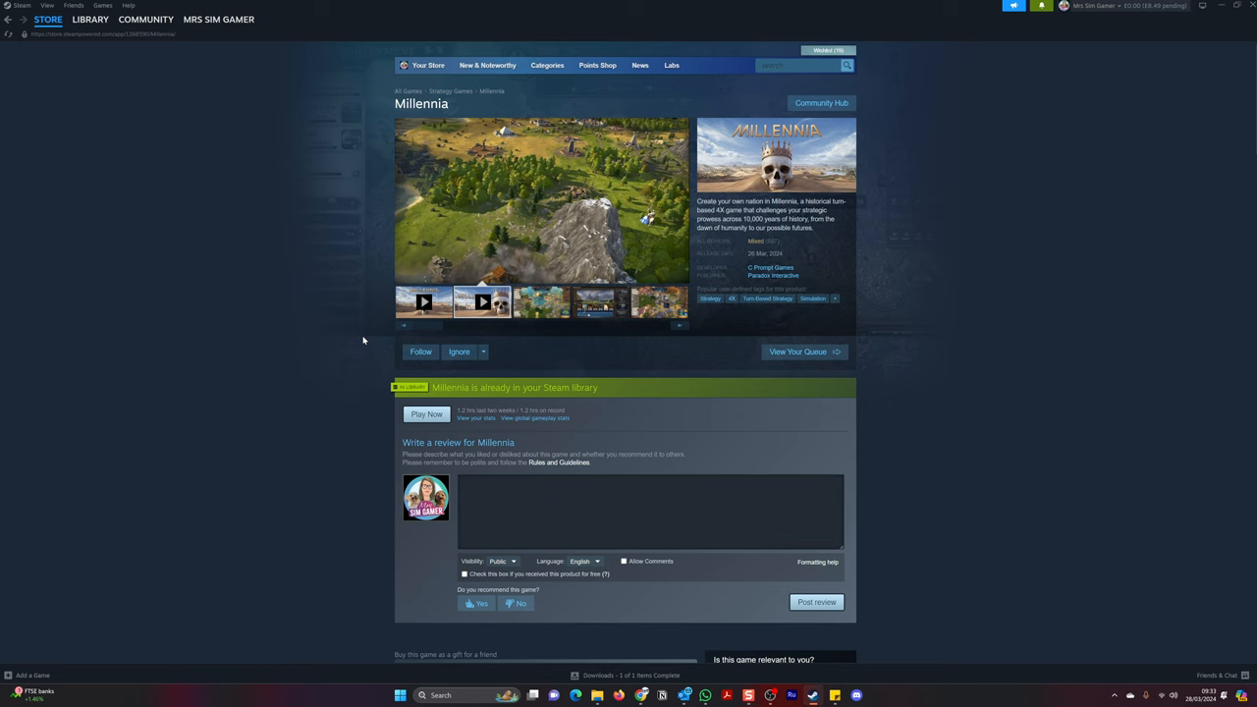
scroll("down", 3)
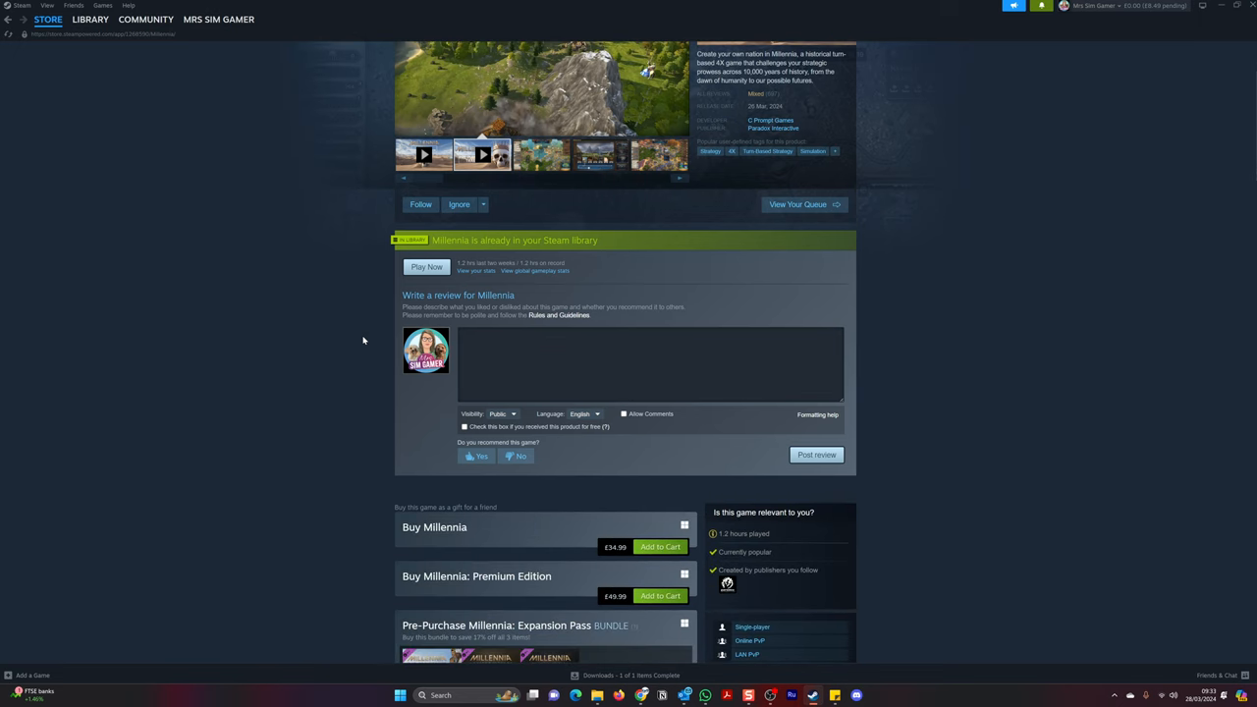
mouse_move(648, 589)
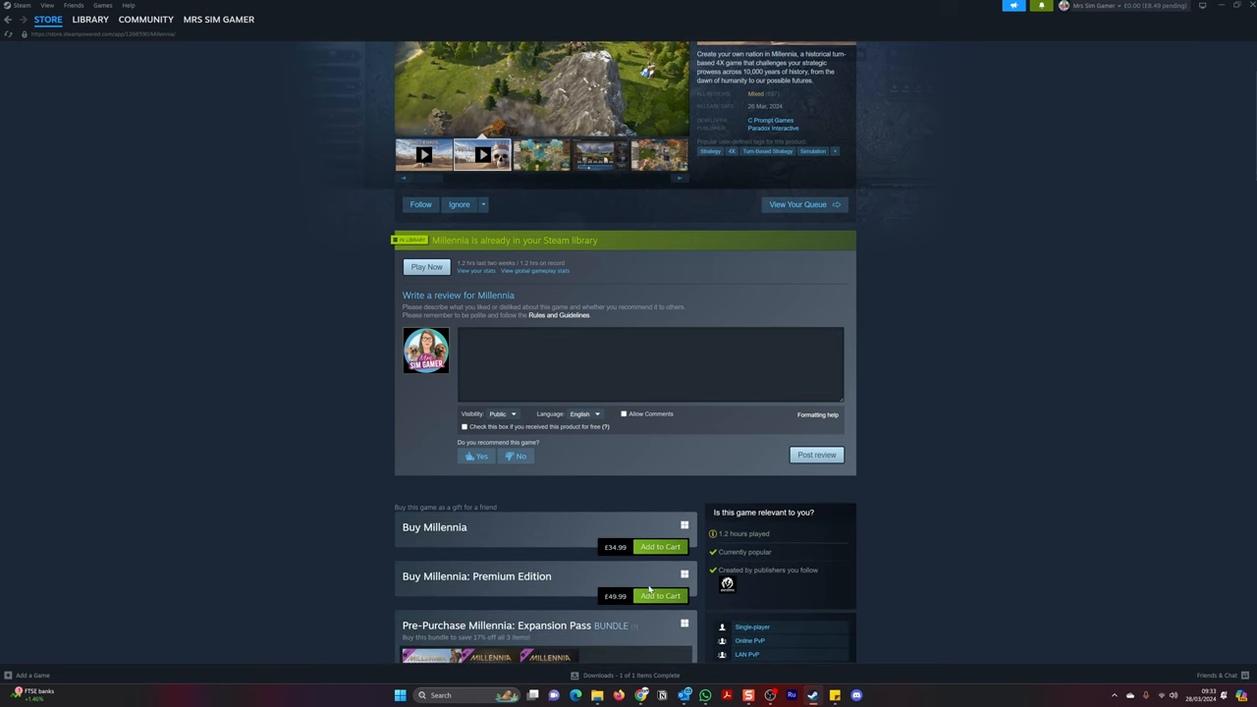
mouse_move(617, 554)
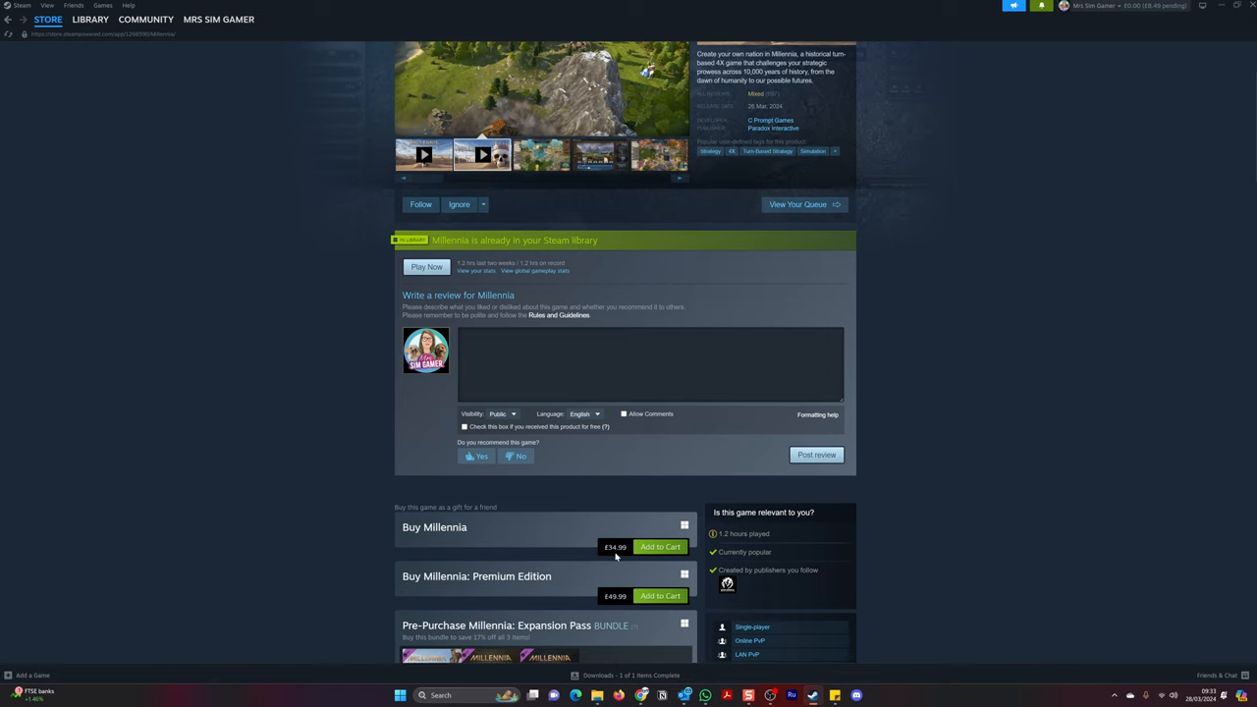
mouse_move(624, 558)
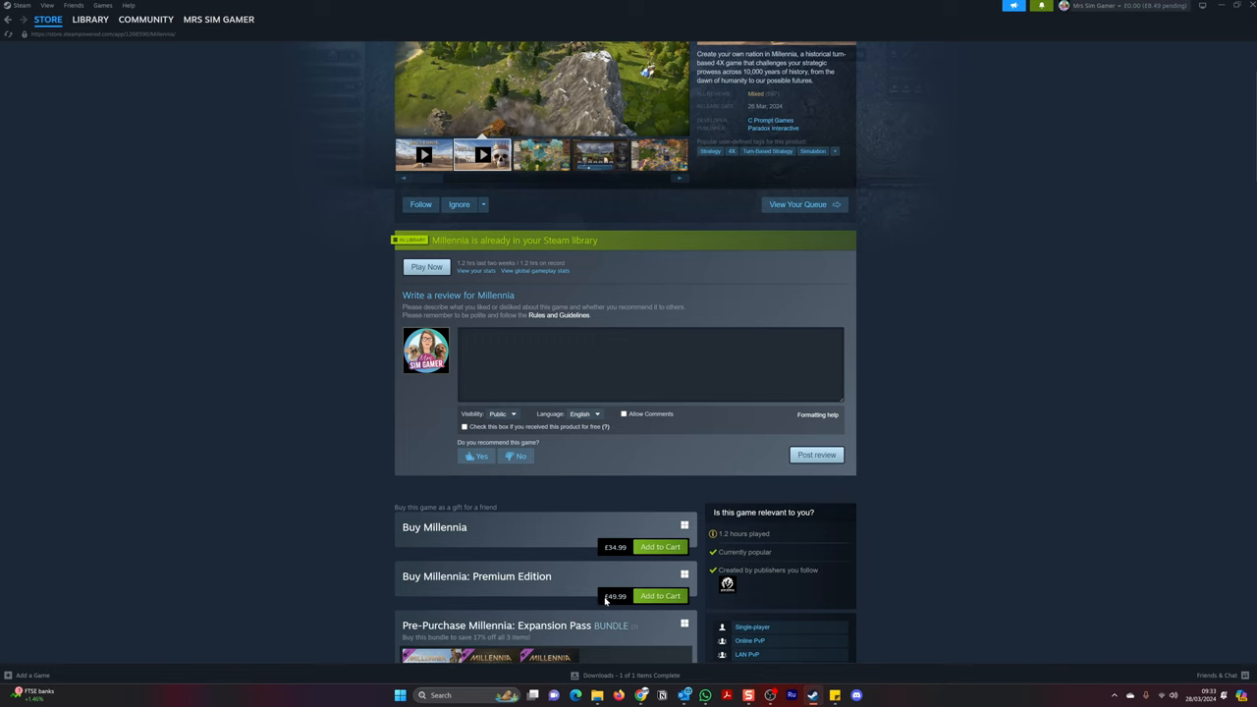
scroll("down", 3)
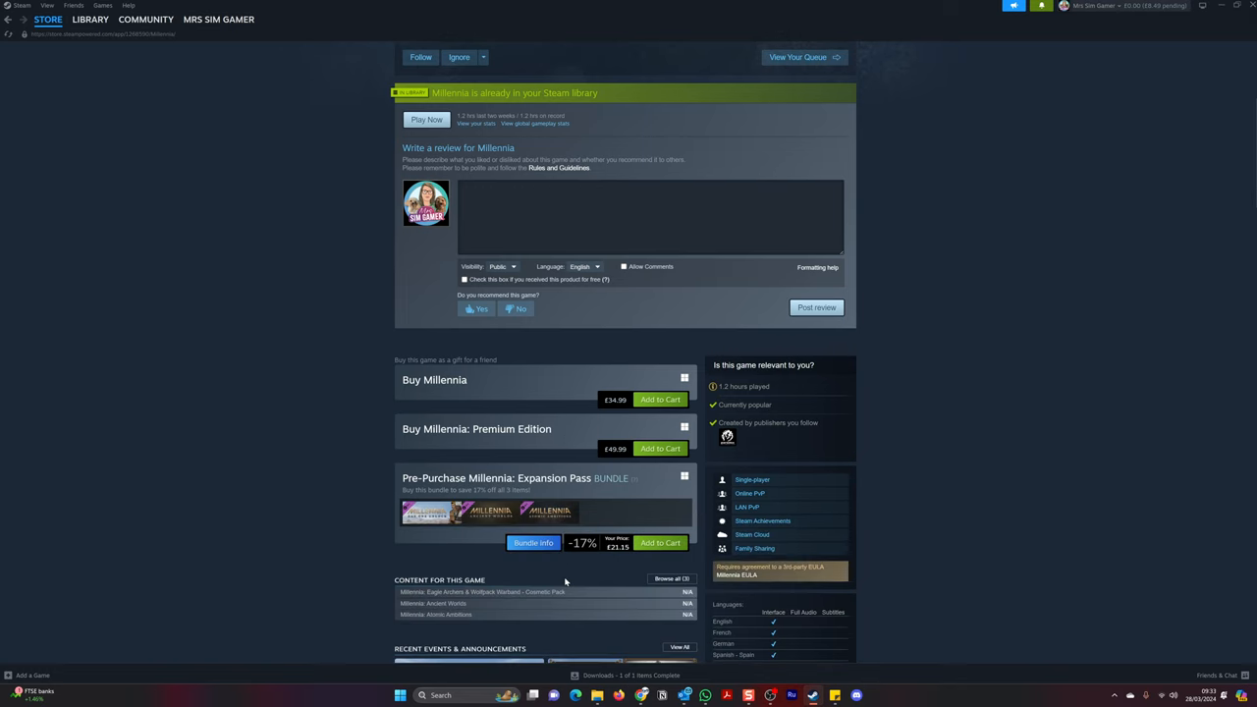
scroll("up", 3)
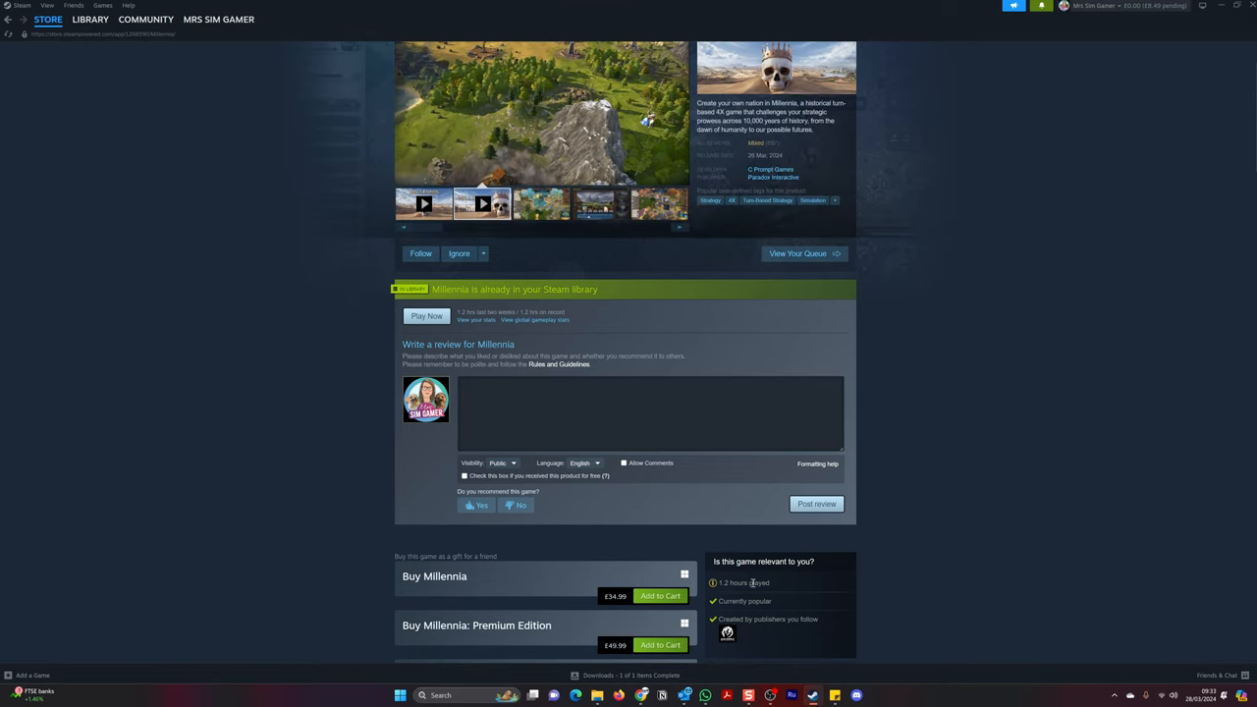
mouse_move(892, 577)
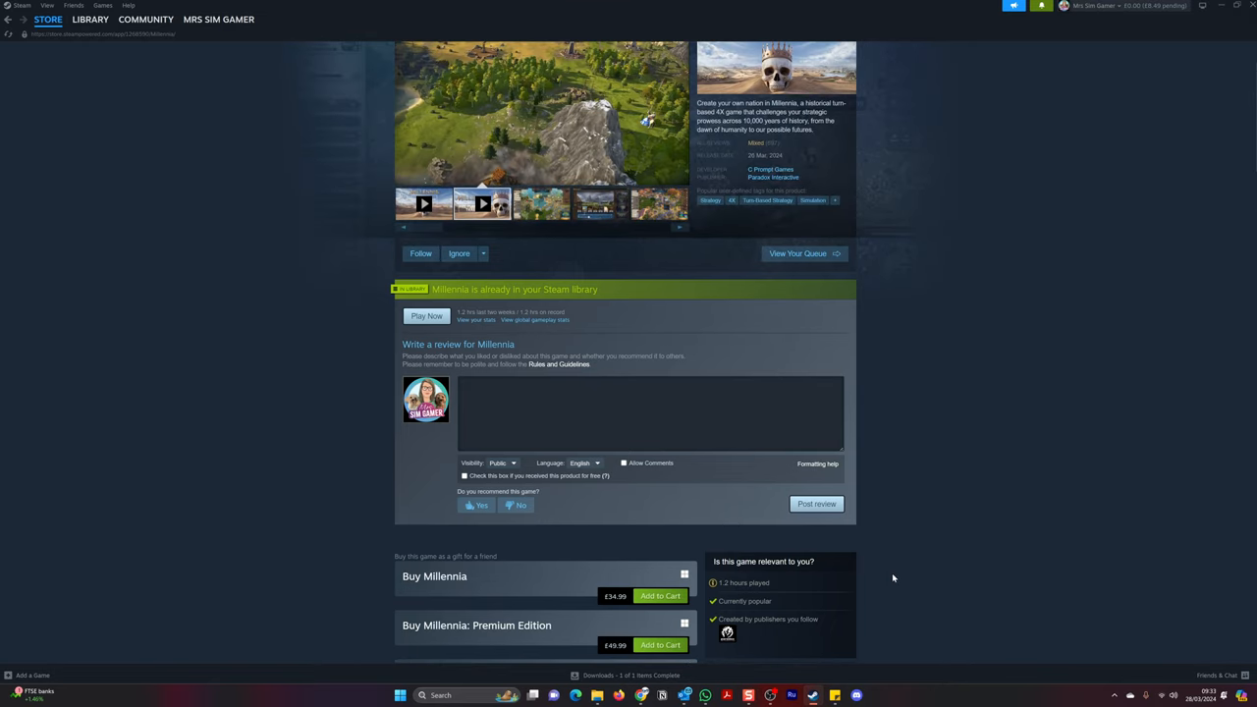
scroll("down", 3)
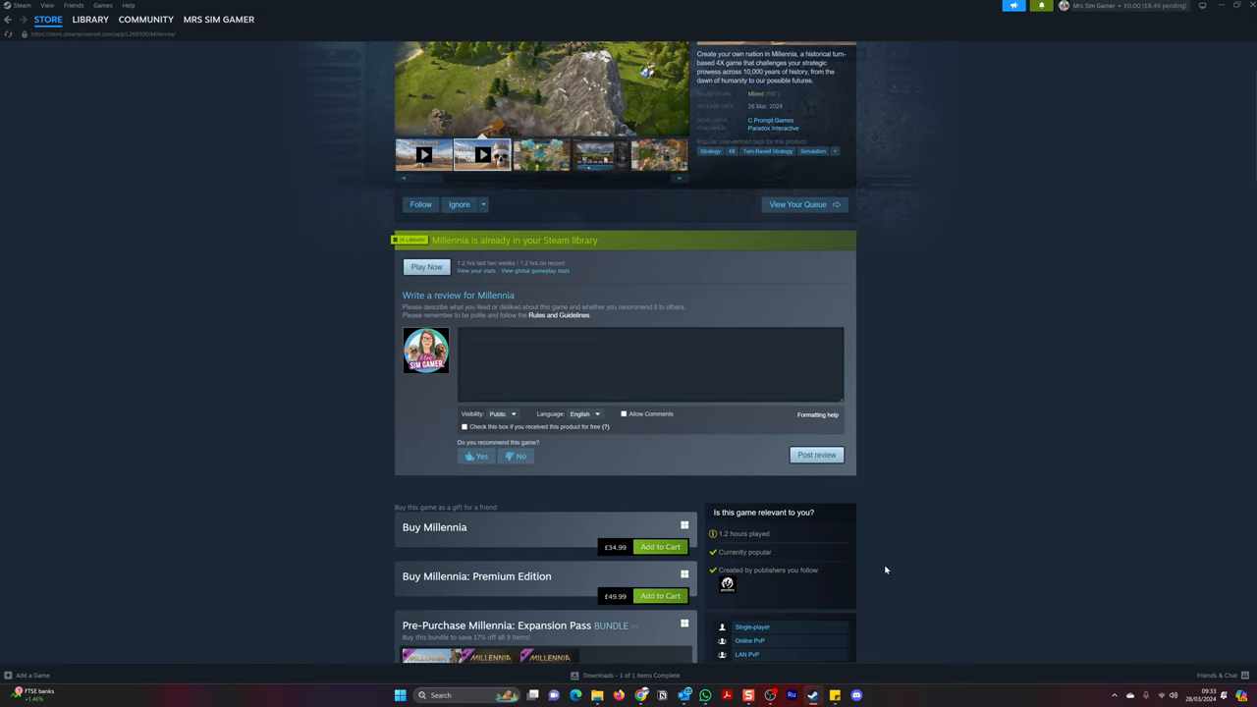
mouse_move(872, 561)
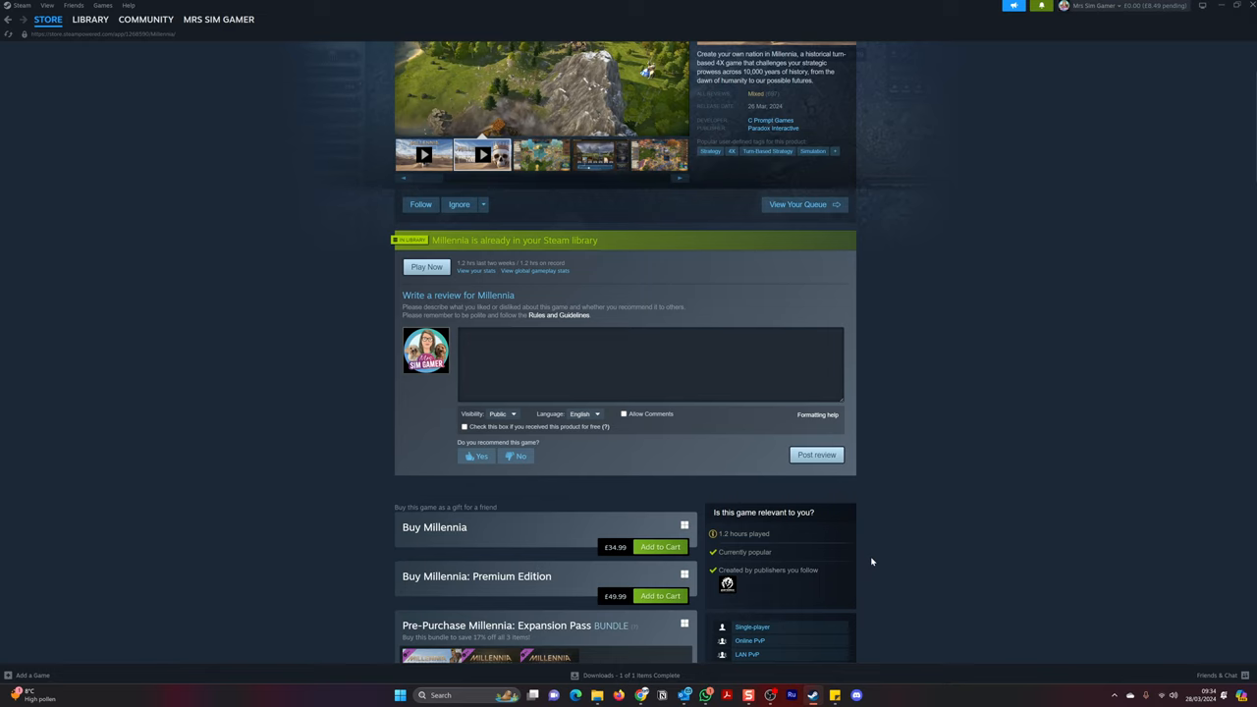
scroll("up", 3)
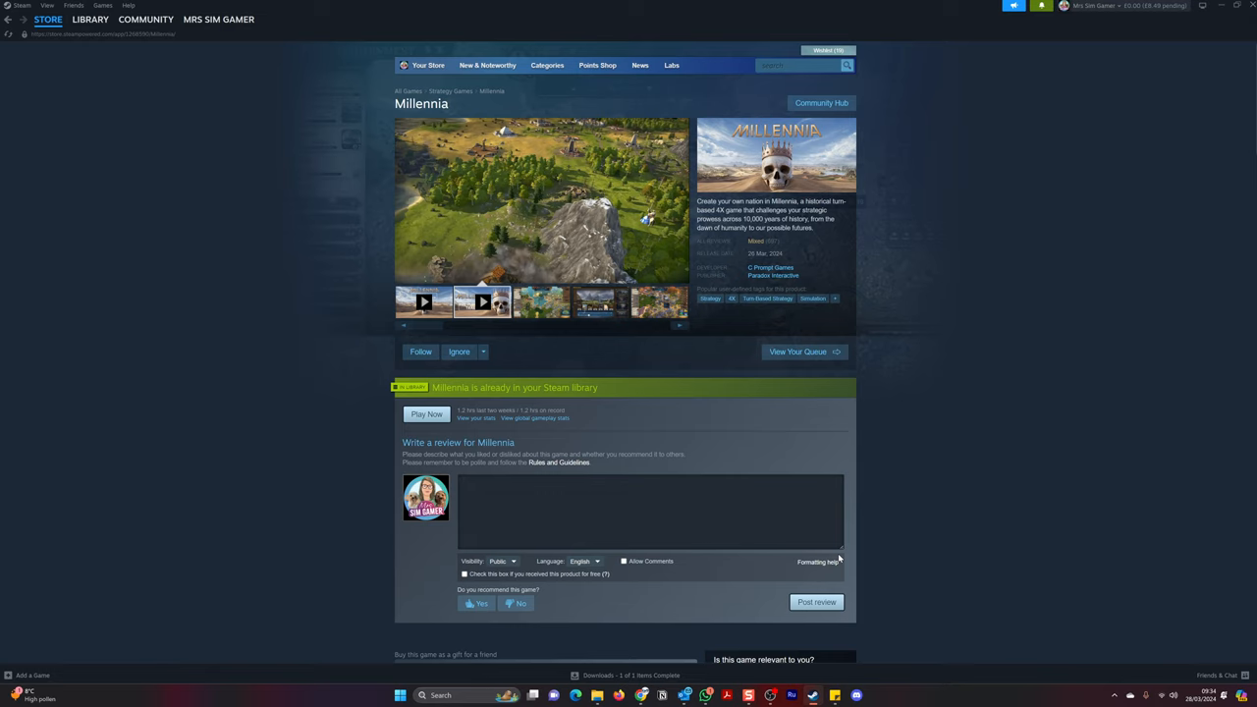
mouse_move(813, 421)
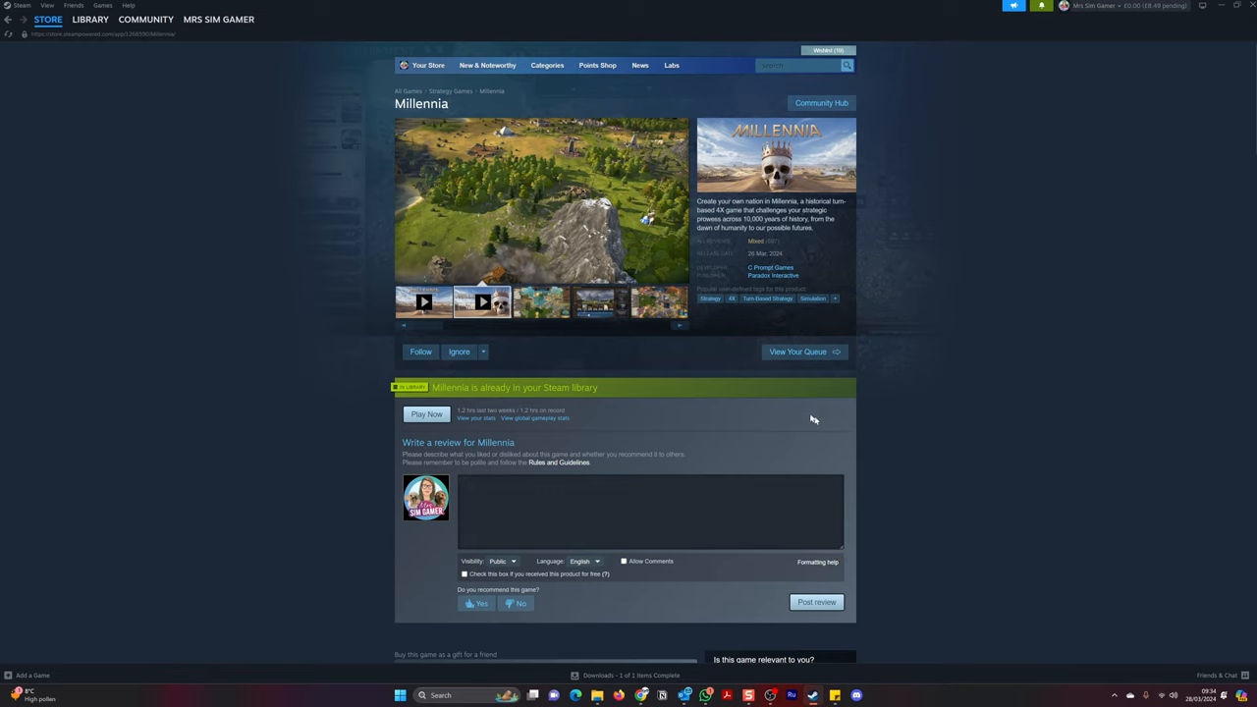
mouse_move(907, 283)
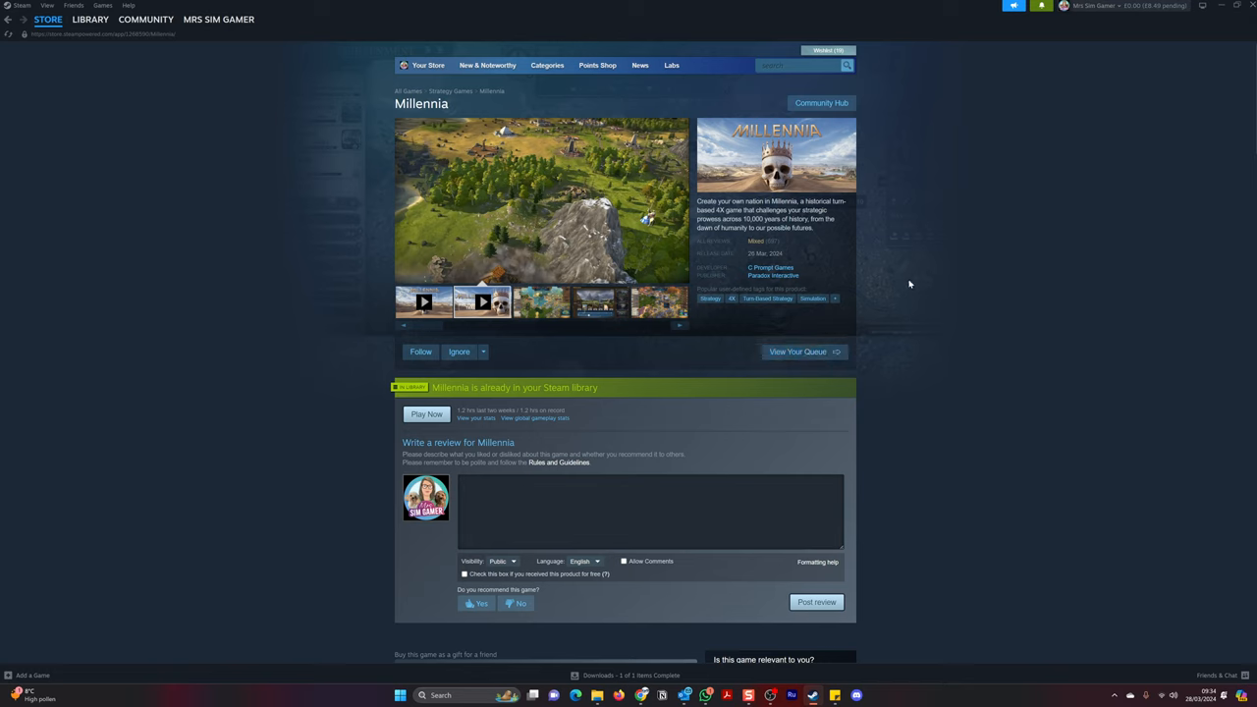
mouse_move(774, 251)
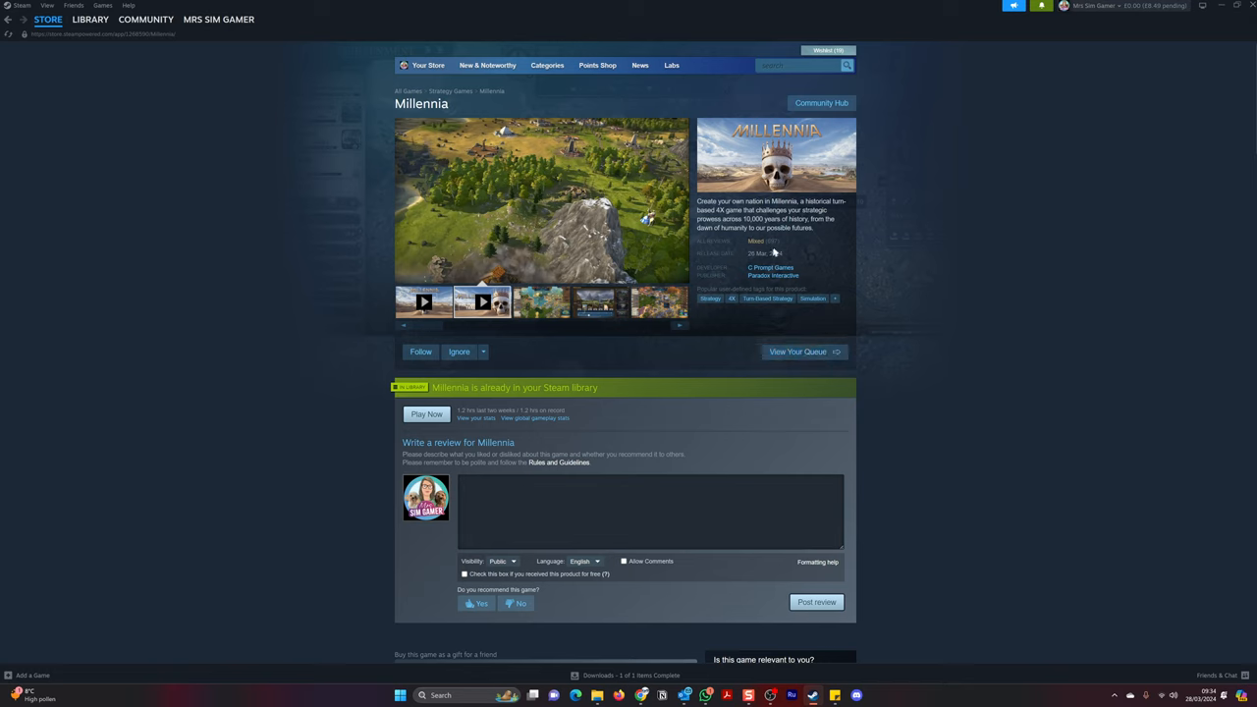
mouse_move(763, 240)
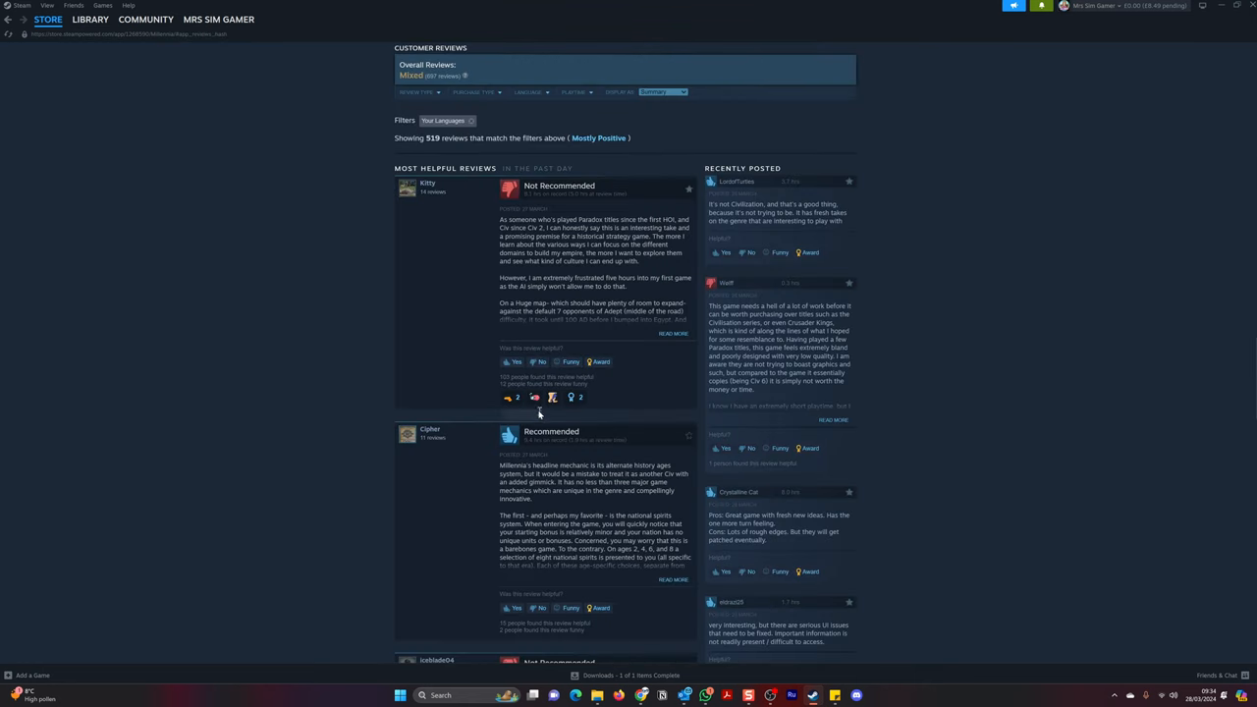
- Scroll past the Customer Reviews section and browse all Millennia reviews in the community hub
scroll("down", 3)
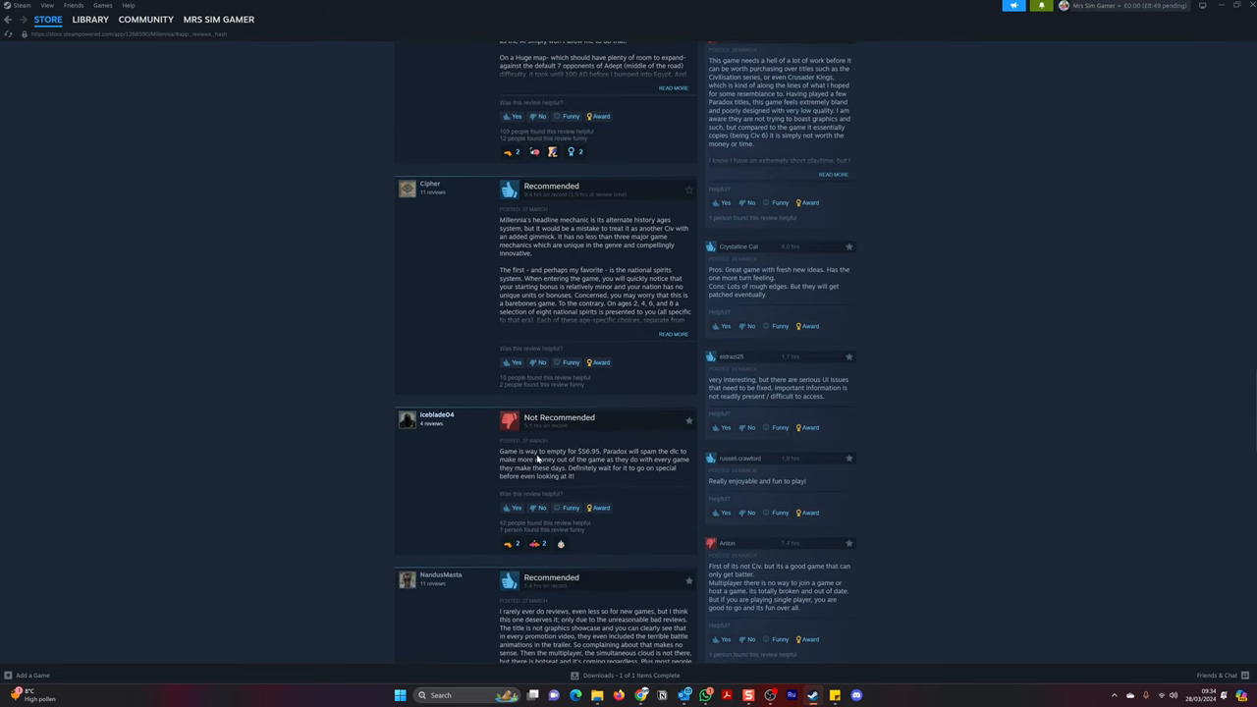
scroll("down", 3)
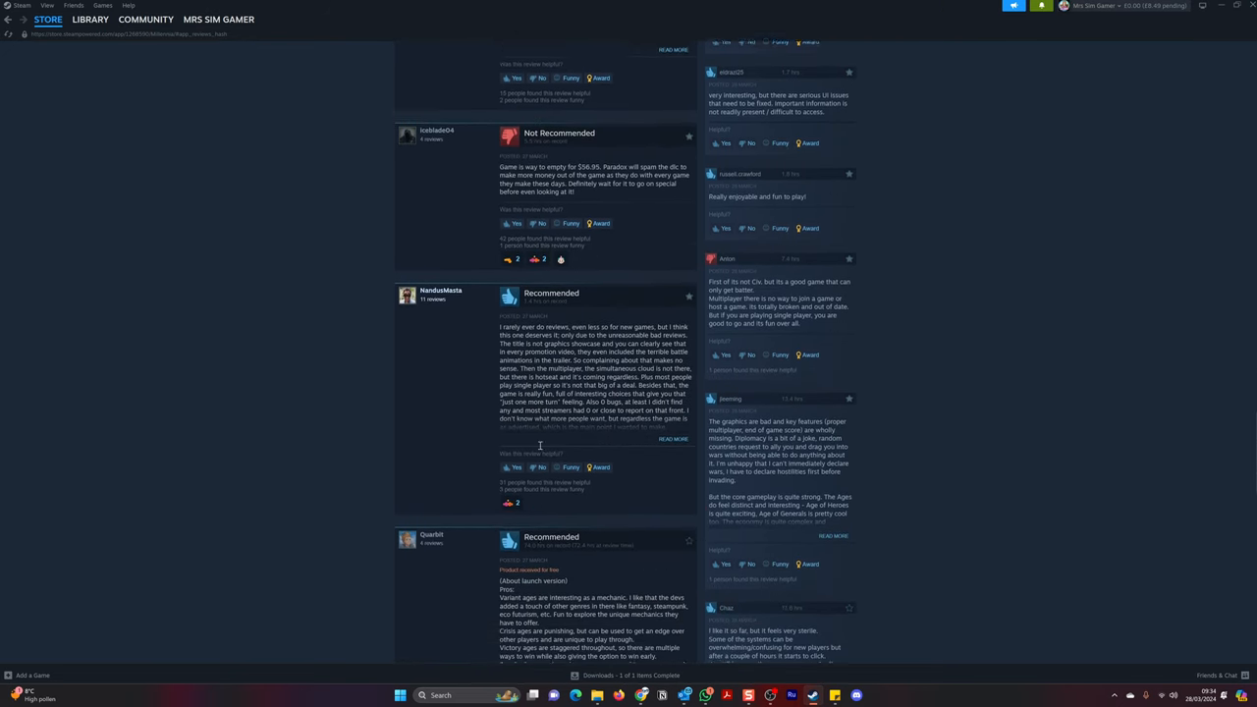
scroll("down", 3)
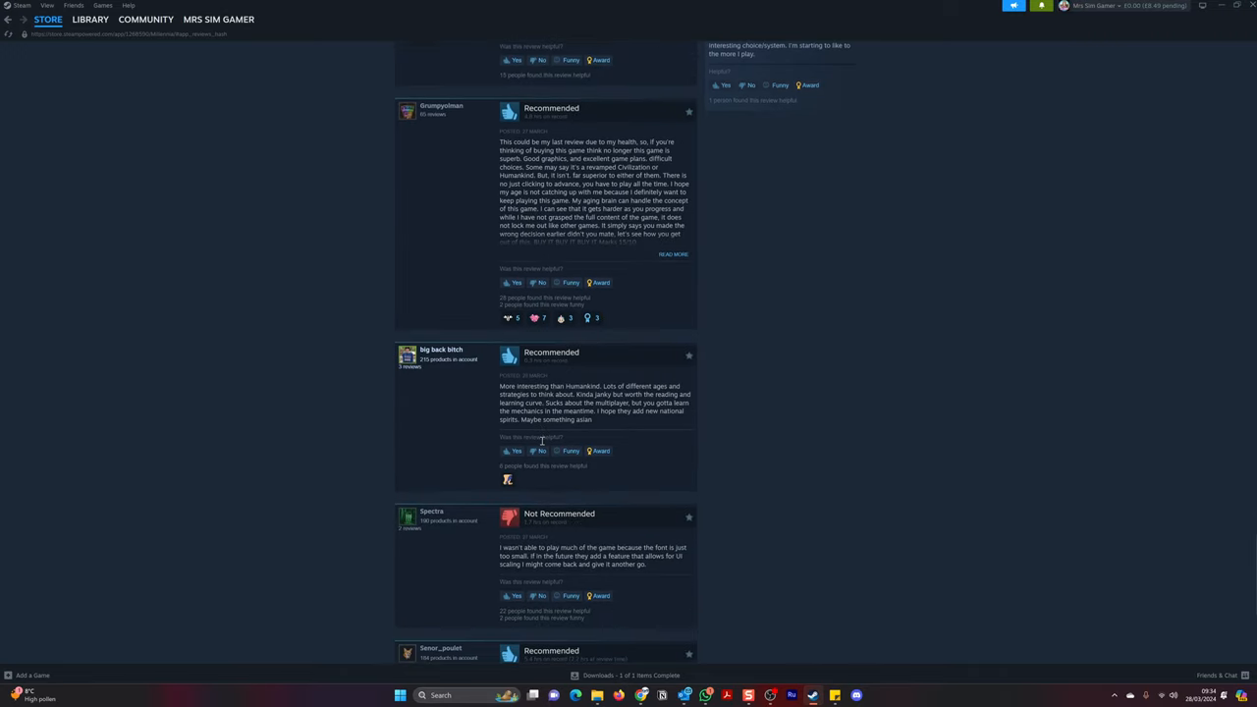
scroll("down", 3)
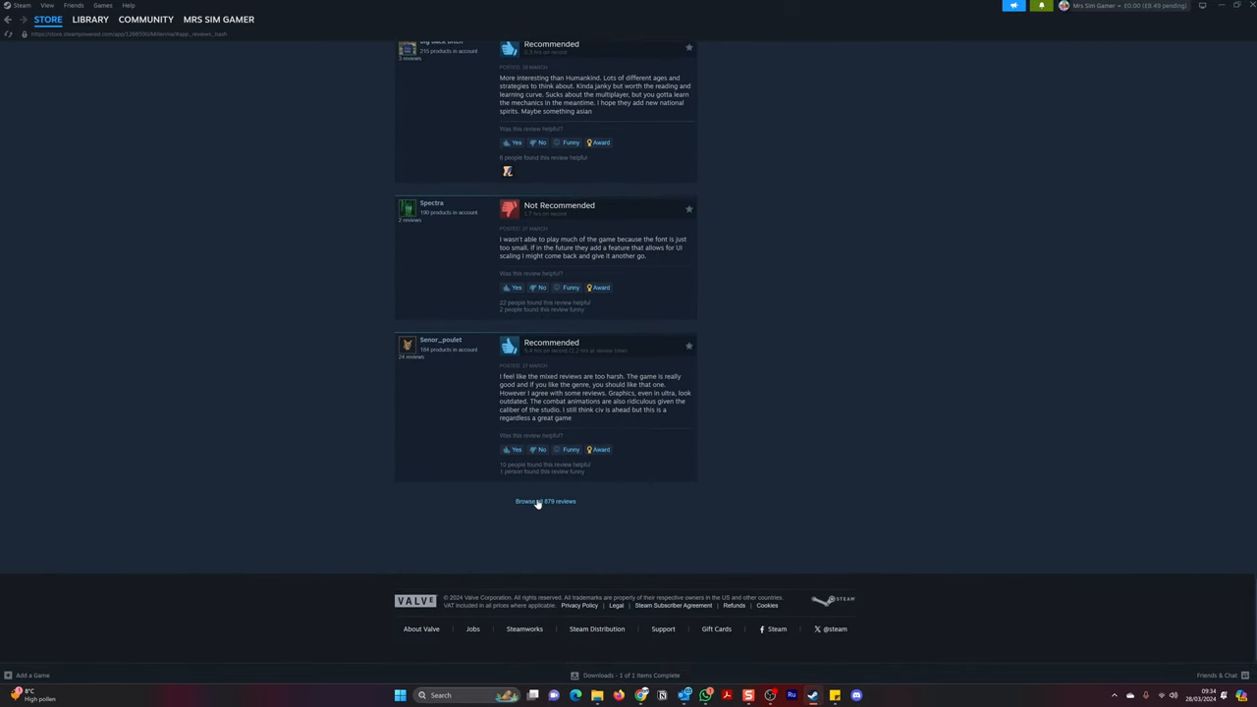
left_click(546, 501)
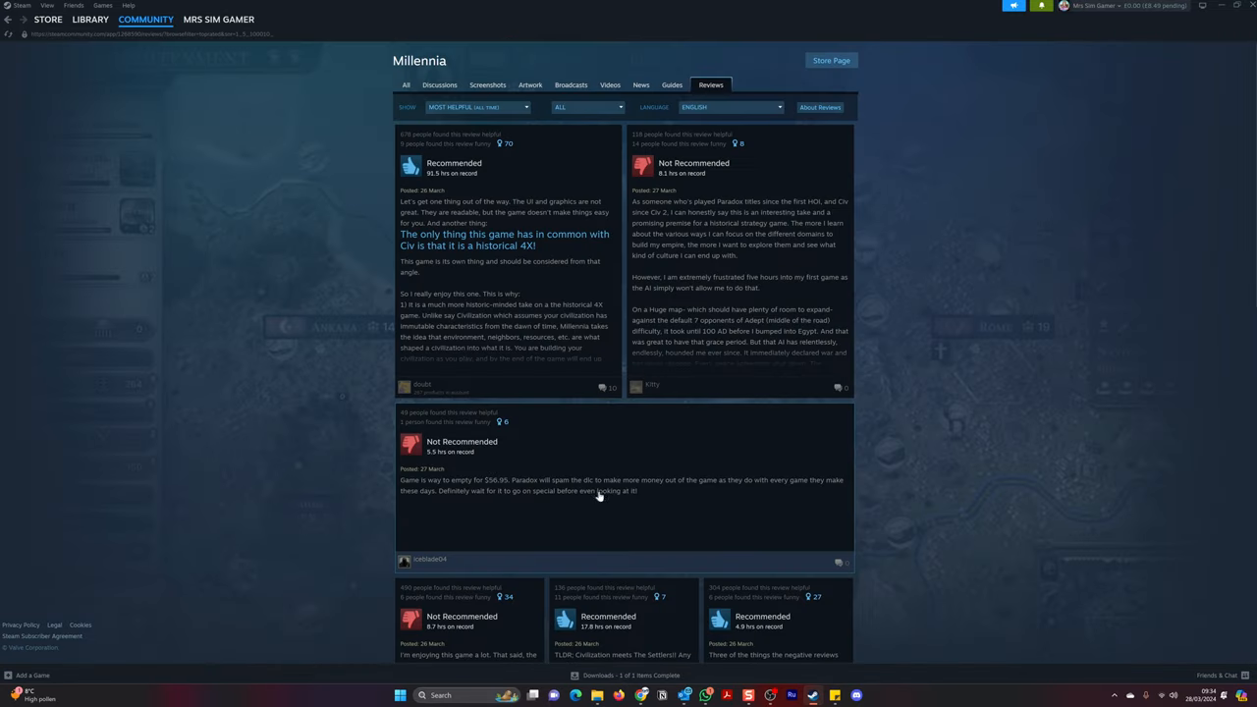
mouse_move(589, 515)
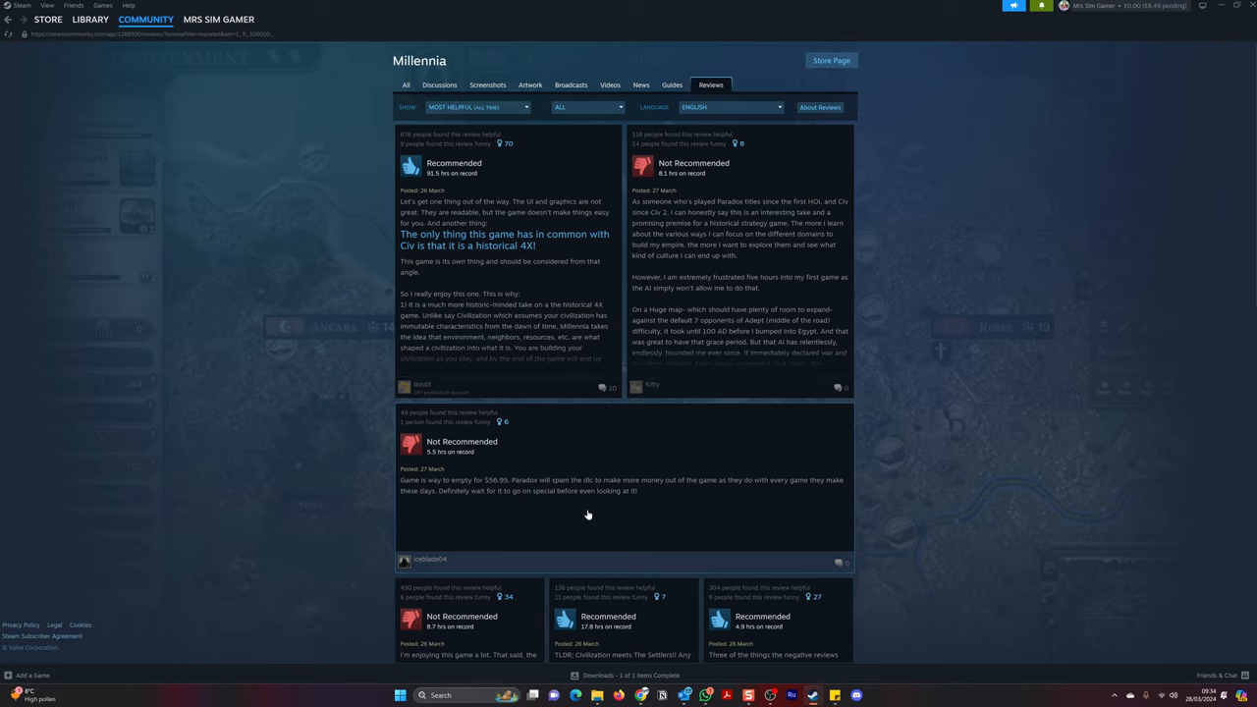
mouse_move(580, 508)
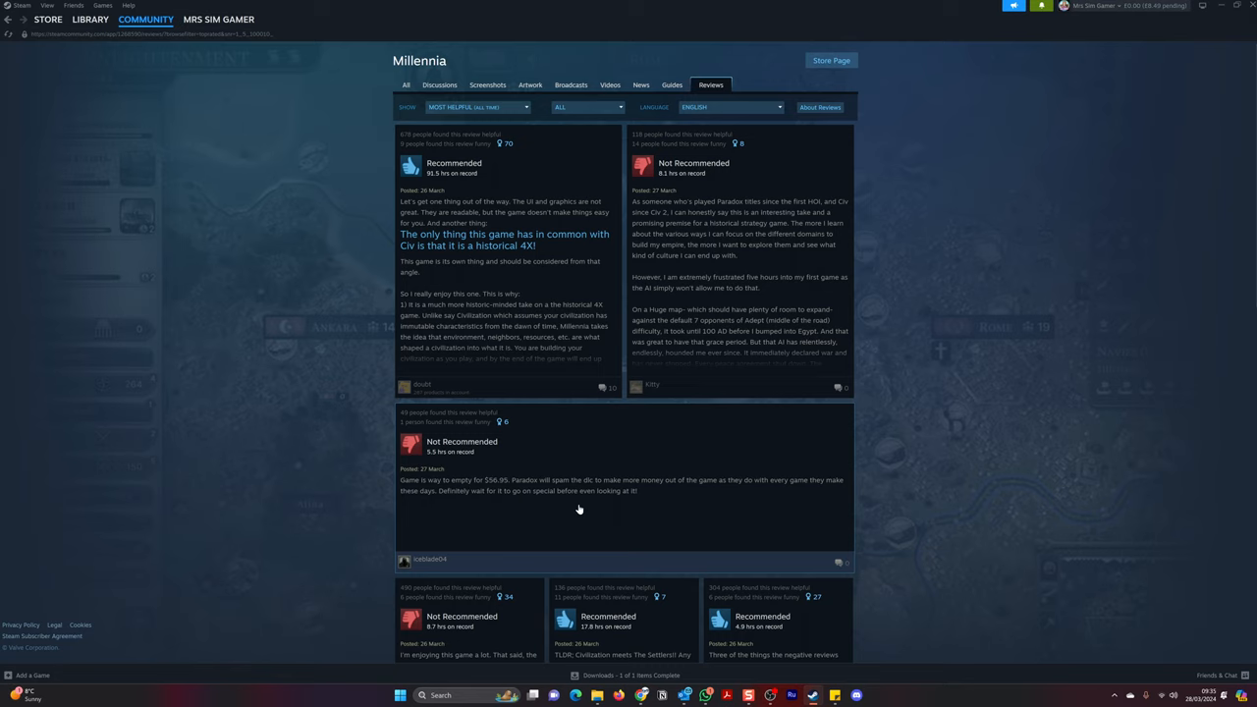
mouse_move(574, 507)
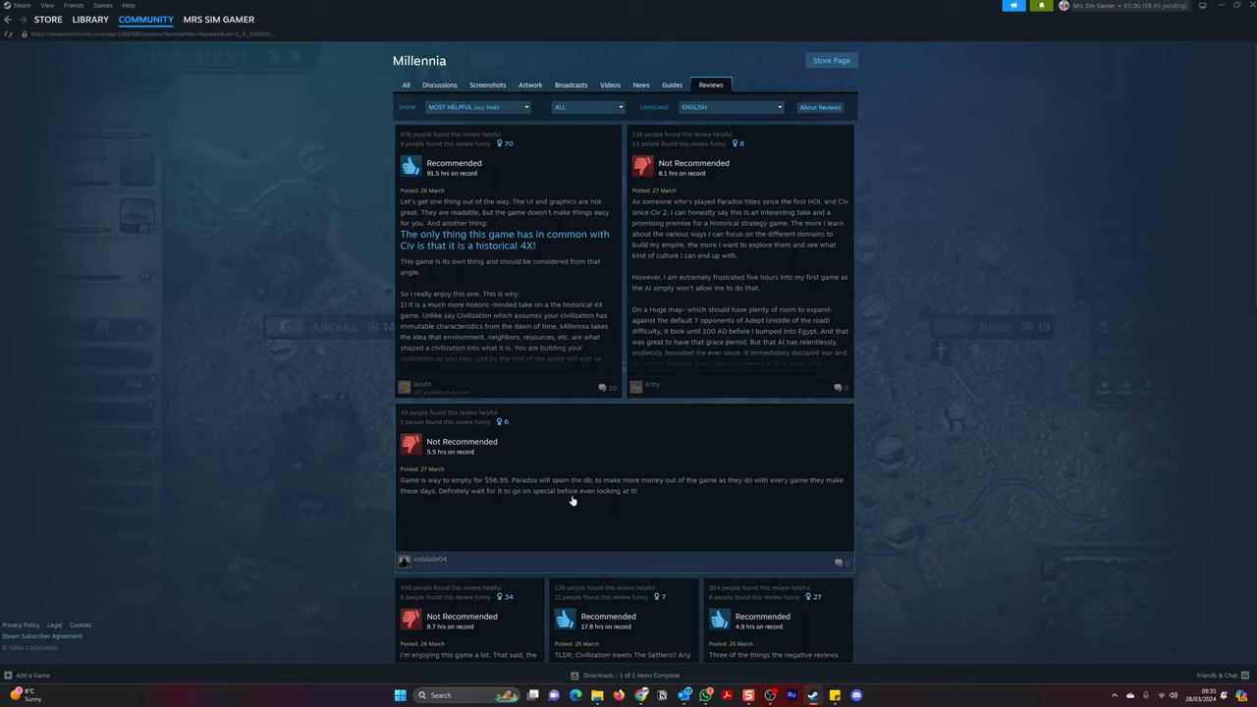
scroll("down", 3)
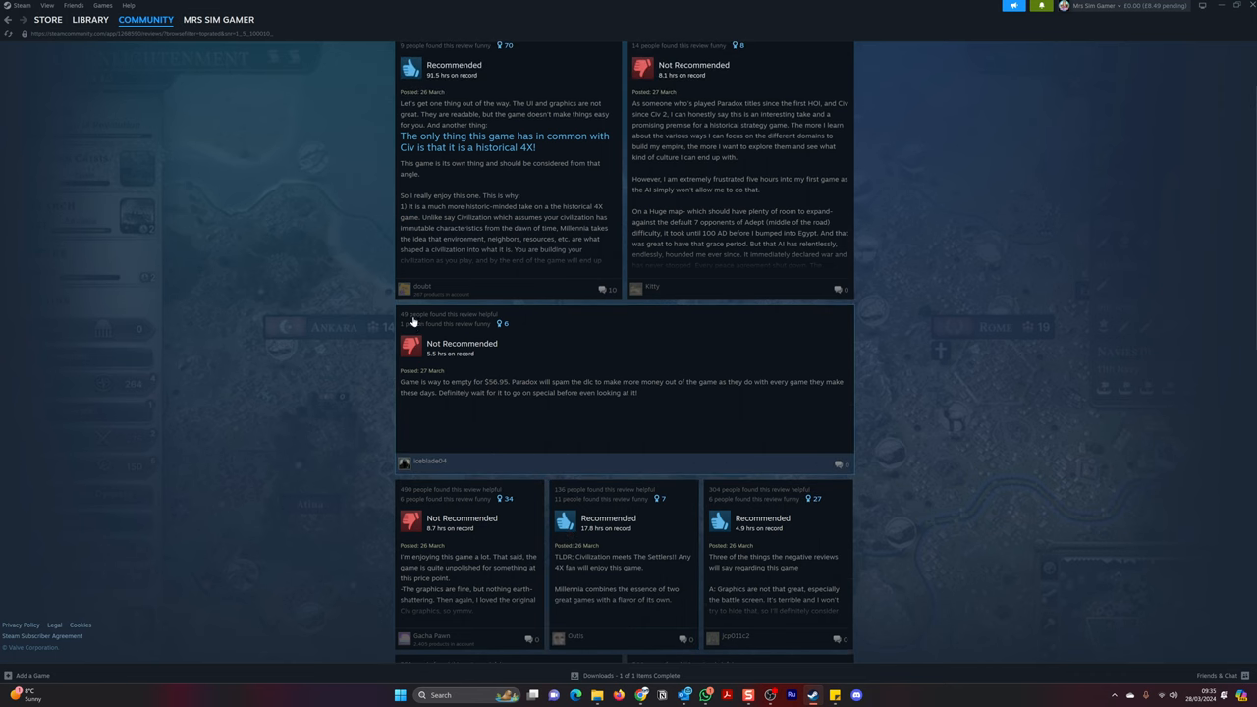
scroll("up", 3)
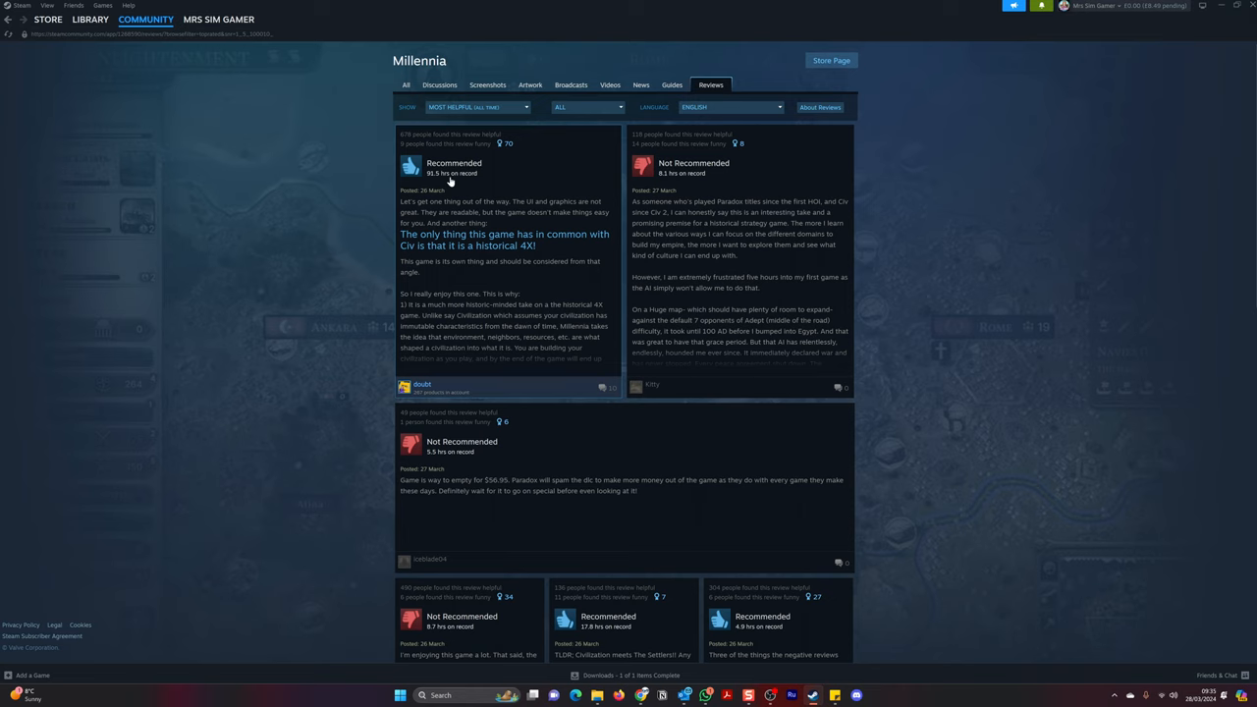
mouse_move(684, 181)
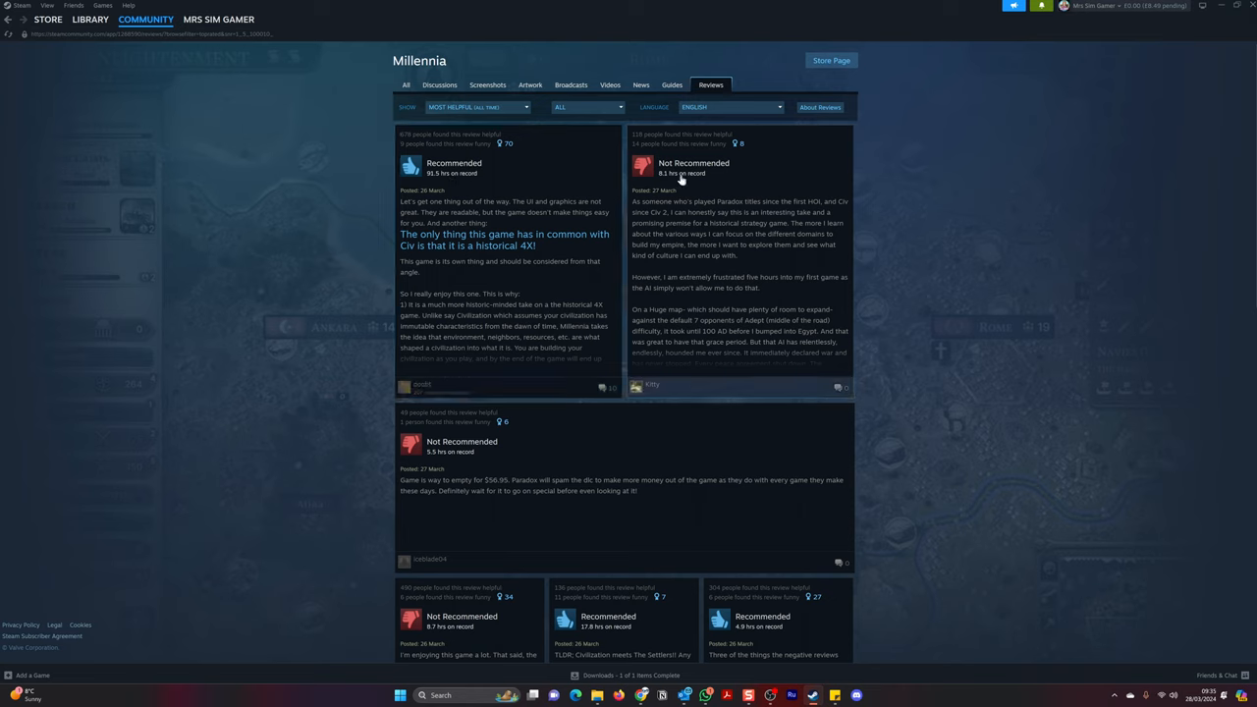
mouse_move(756, 100)
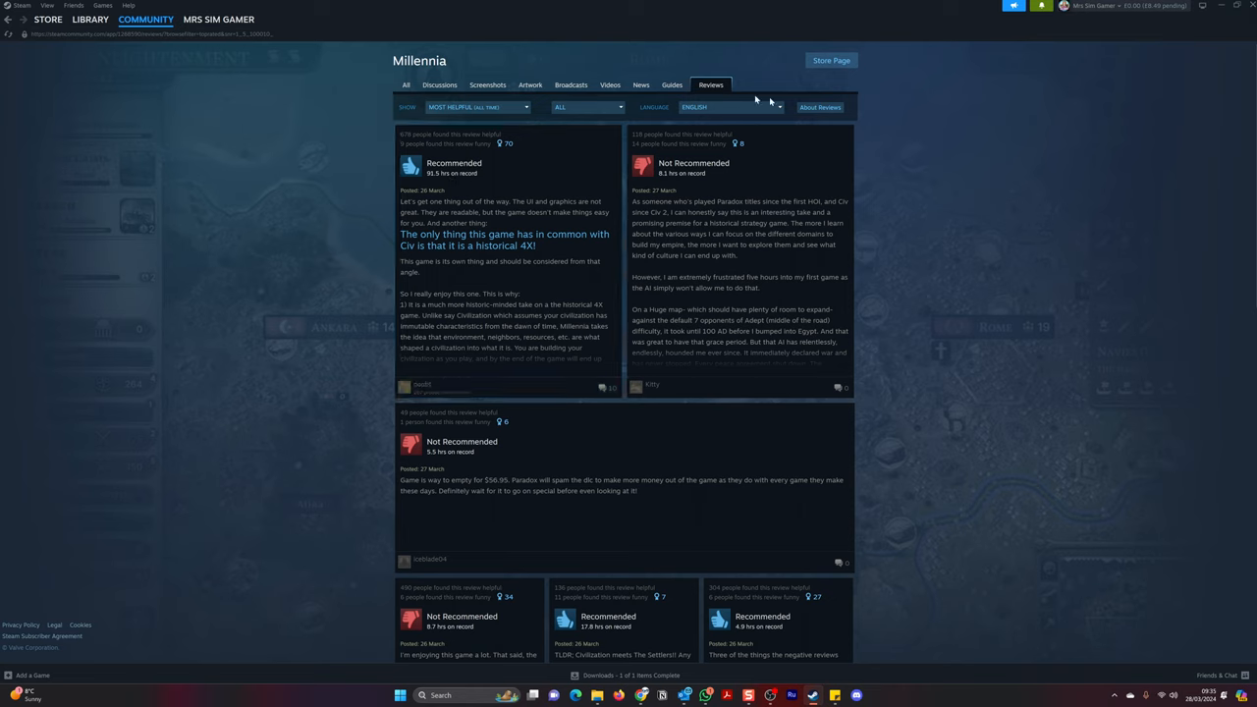
left_click(145, 20)
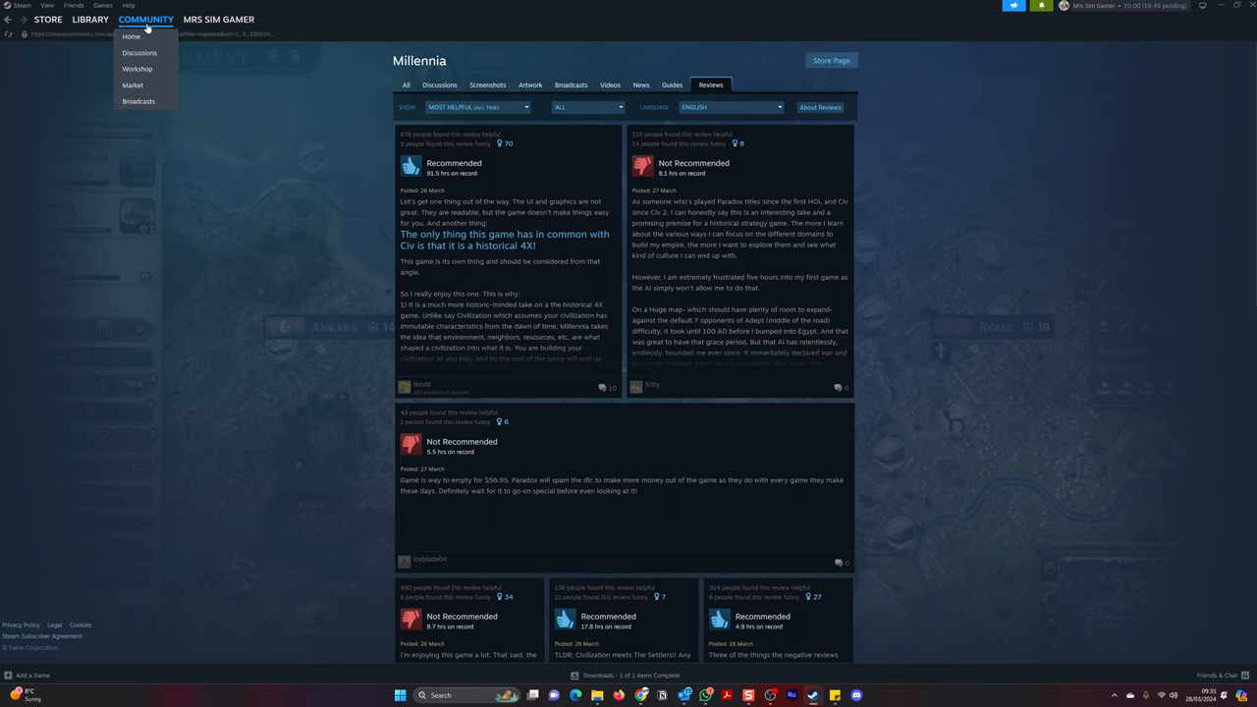
- Go to the Community home page with recent activity across all games
left_click(130, 36)
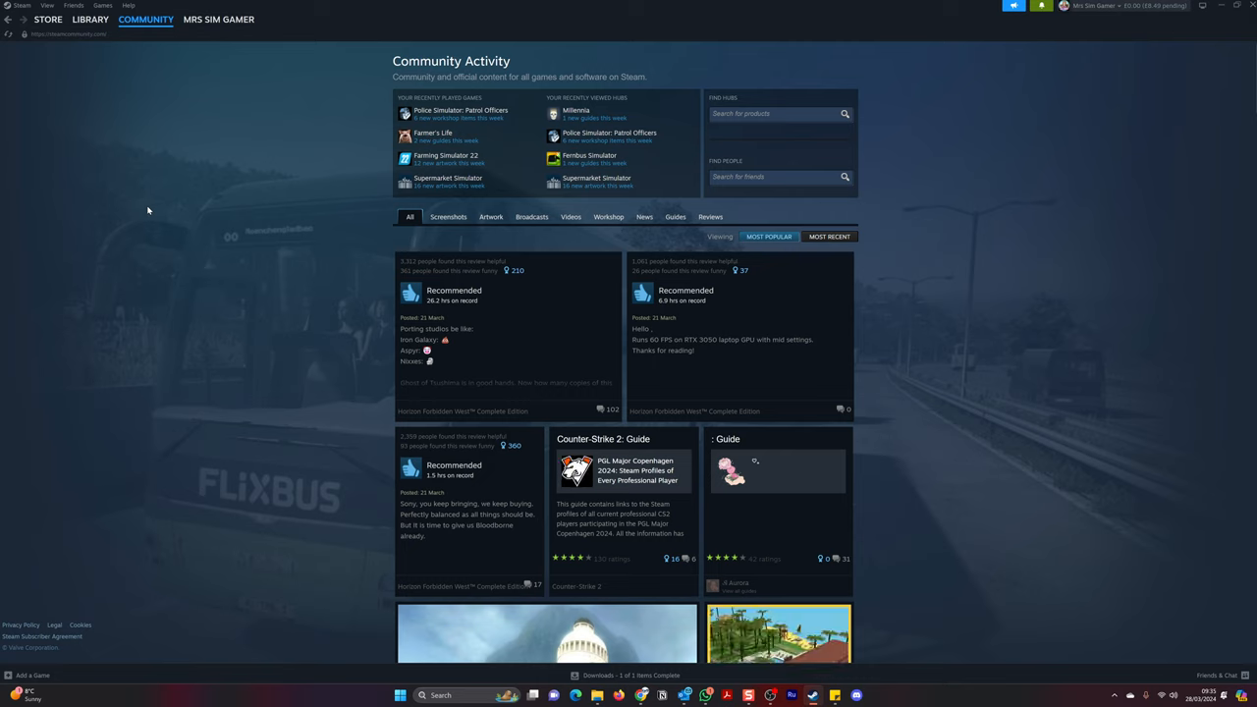
mouse_move(146, 201)
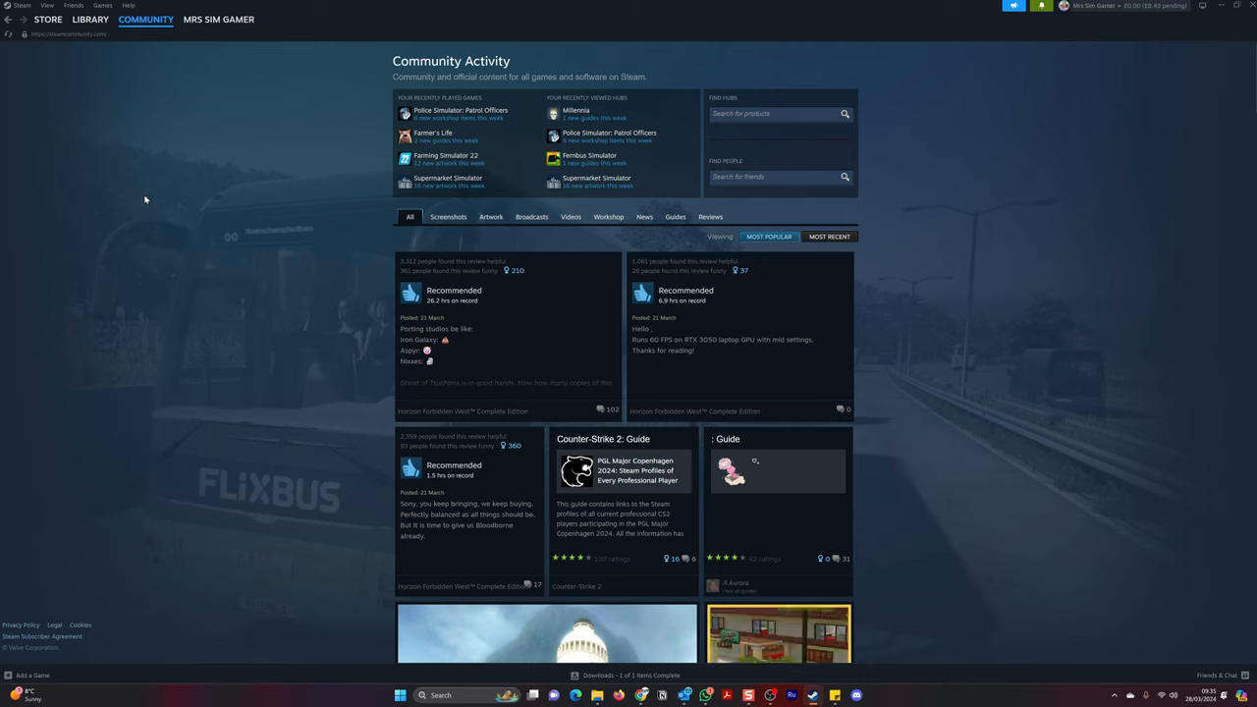